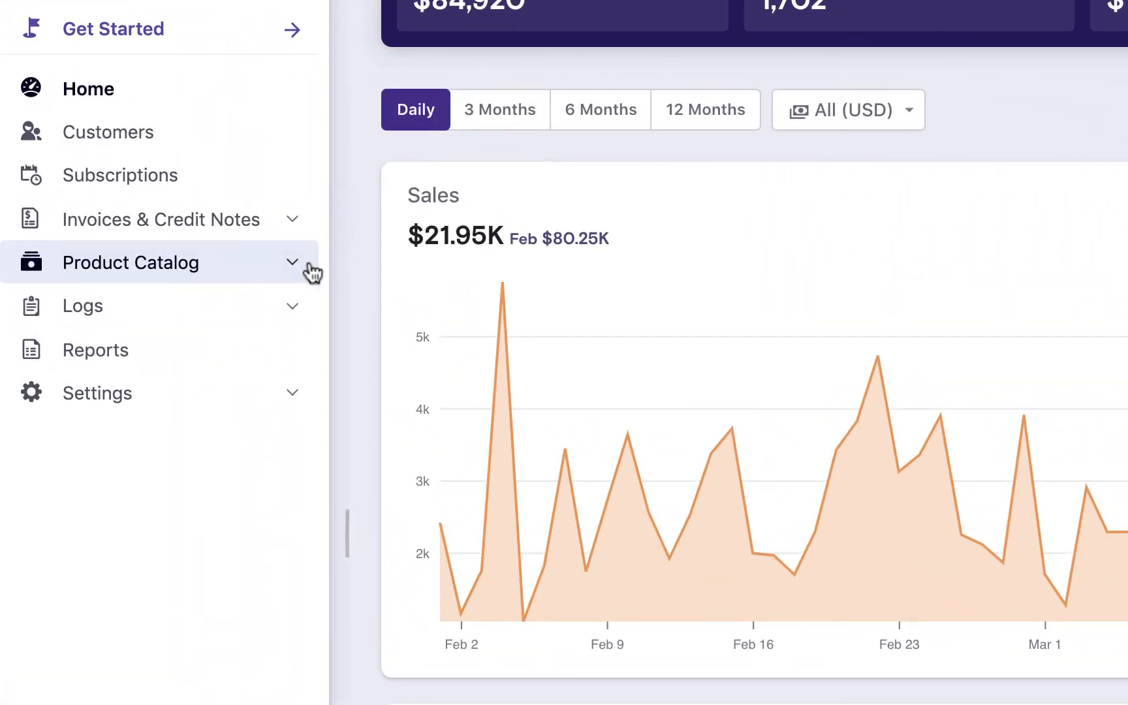
Step: Start a new plan from the Product Catalog's Plans list
click(131, 262)
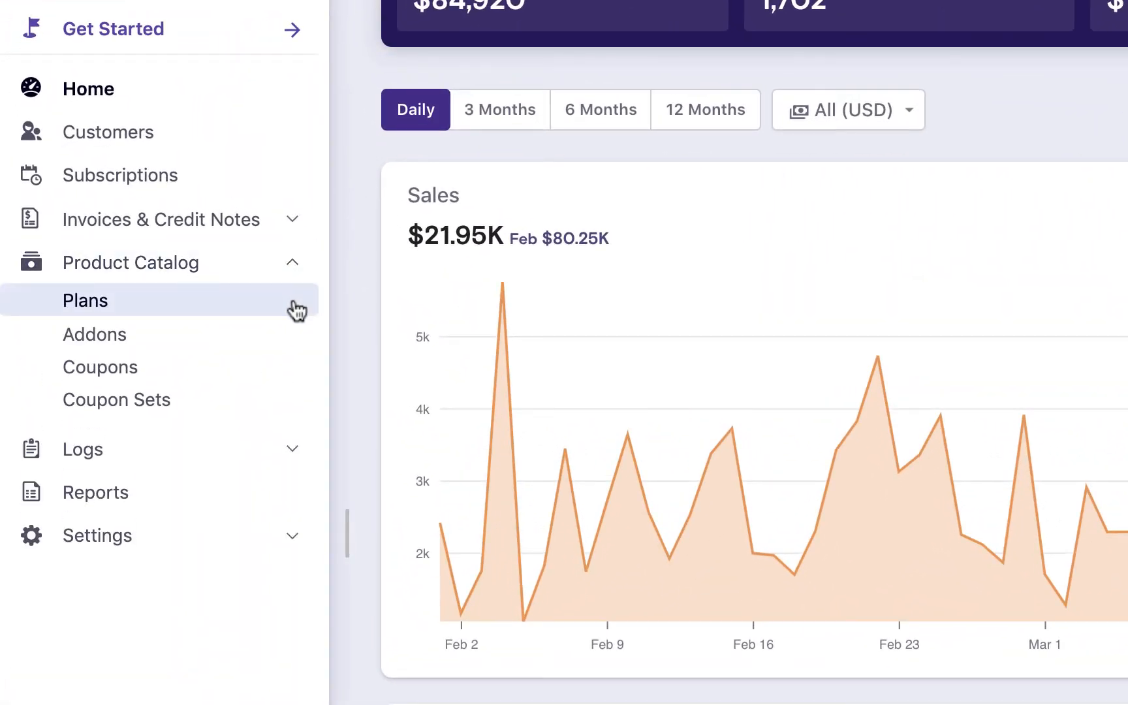
click(85, 300)
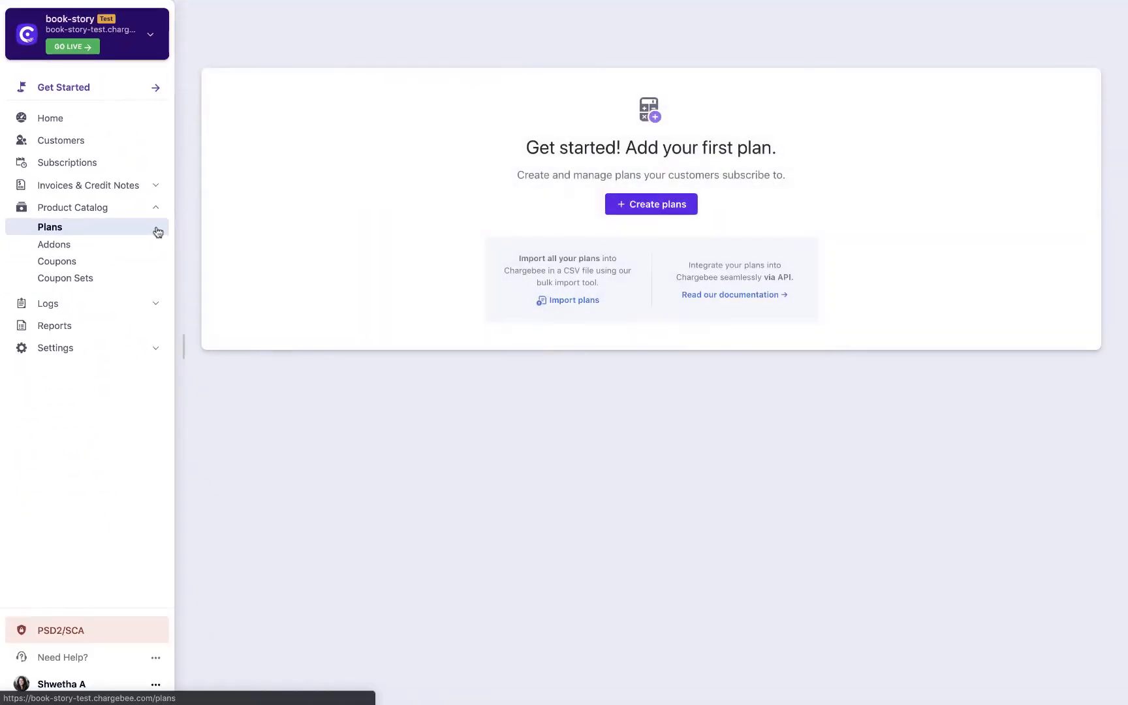
click(650, 204)
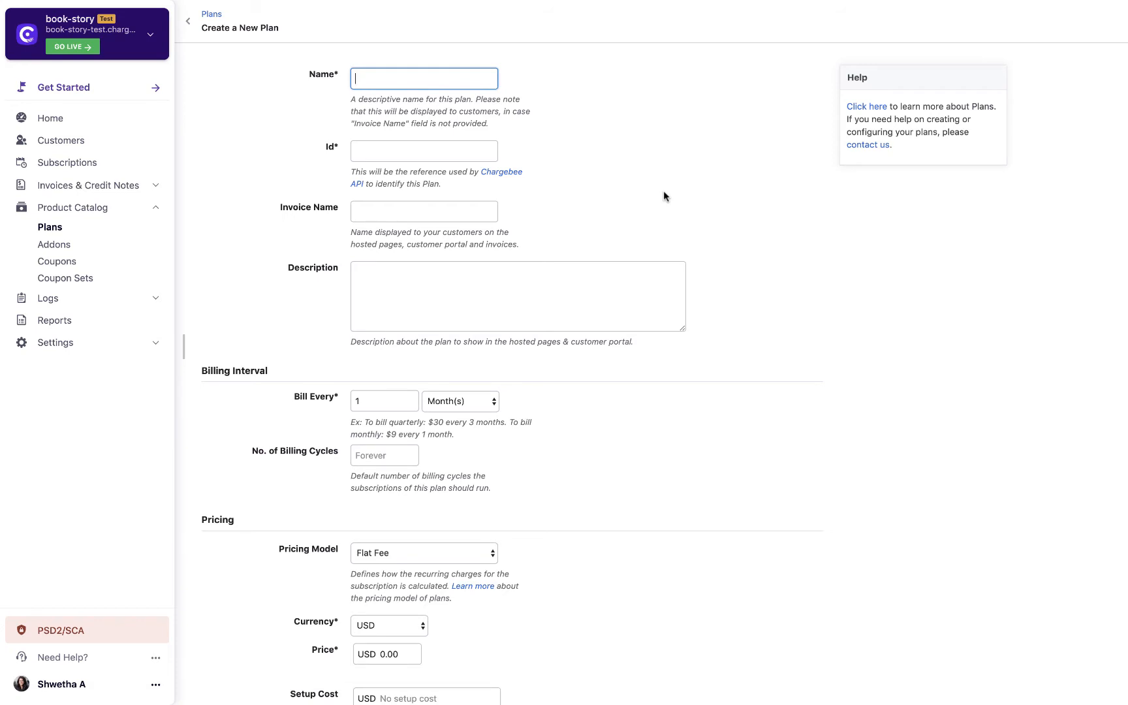
Step: Enter name Premium, invoice name Premium Plan, description 'This plan has a setup cost of $5.' and bill every 1 year
text(Premium)
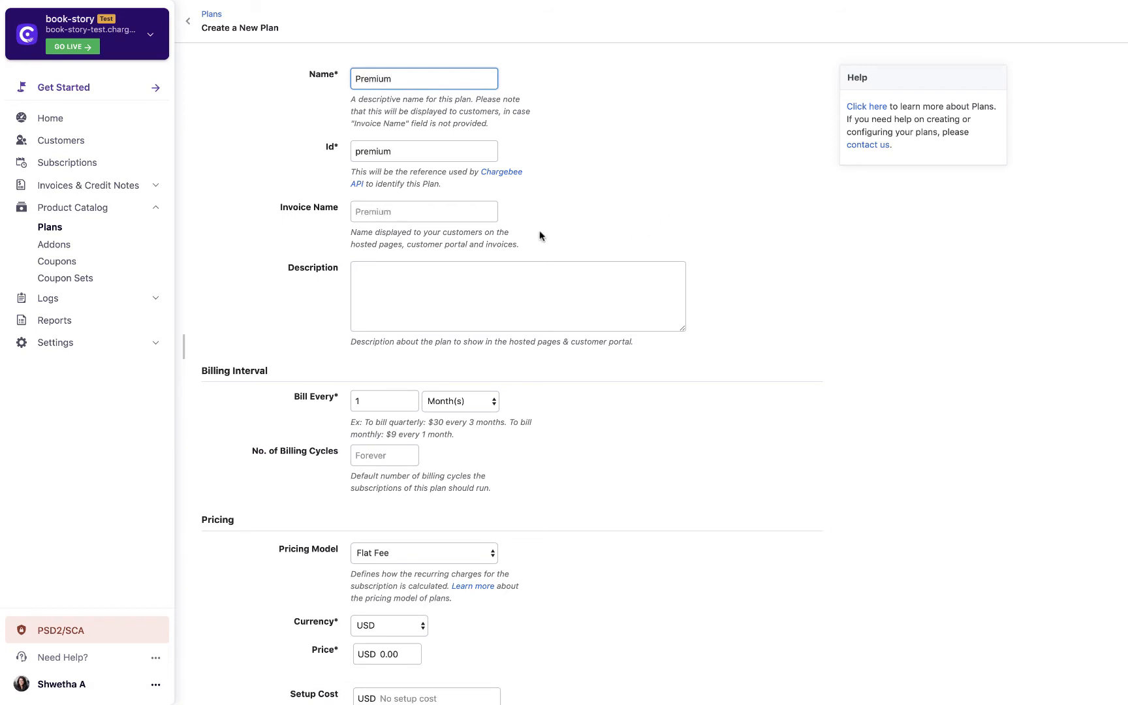
text(Premium Plan)
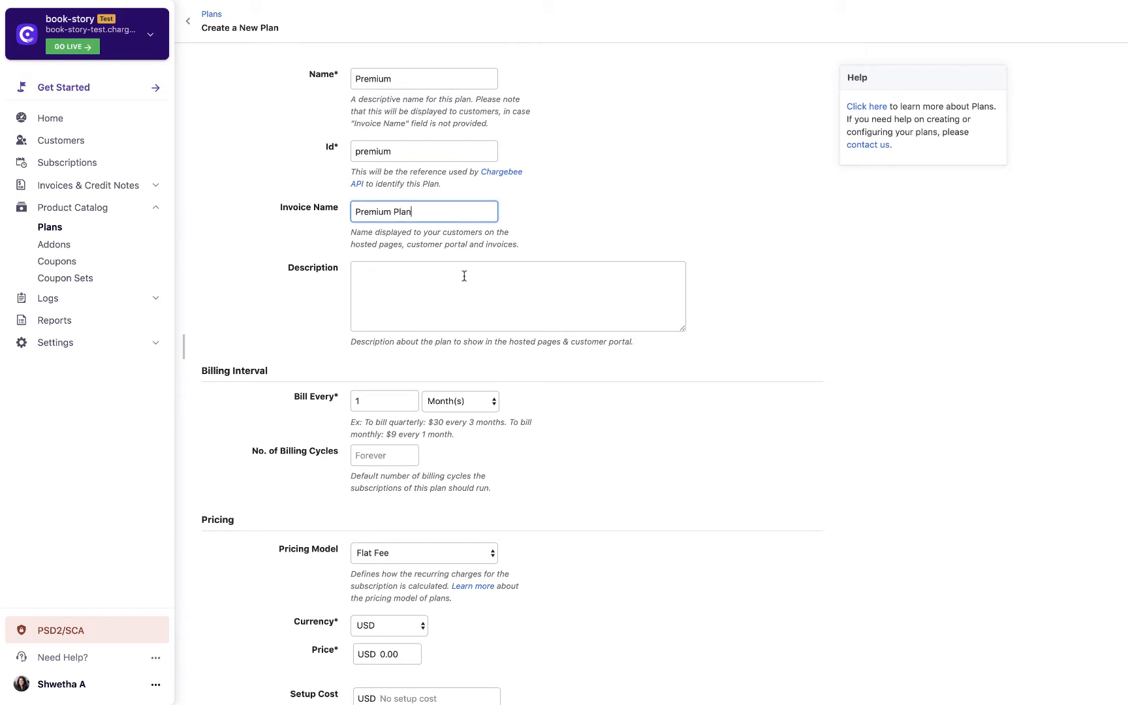
text(This plan has a setup cost of $5)
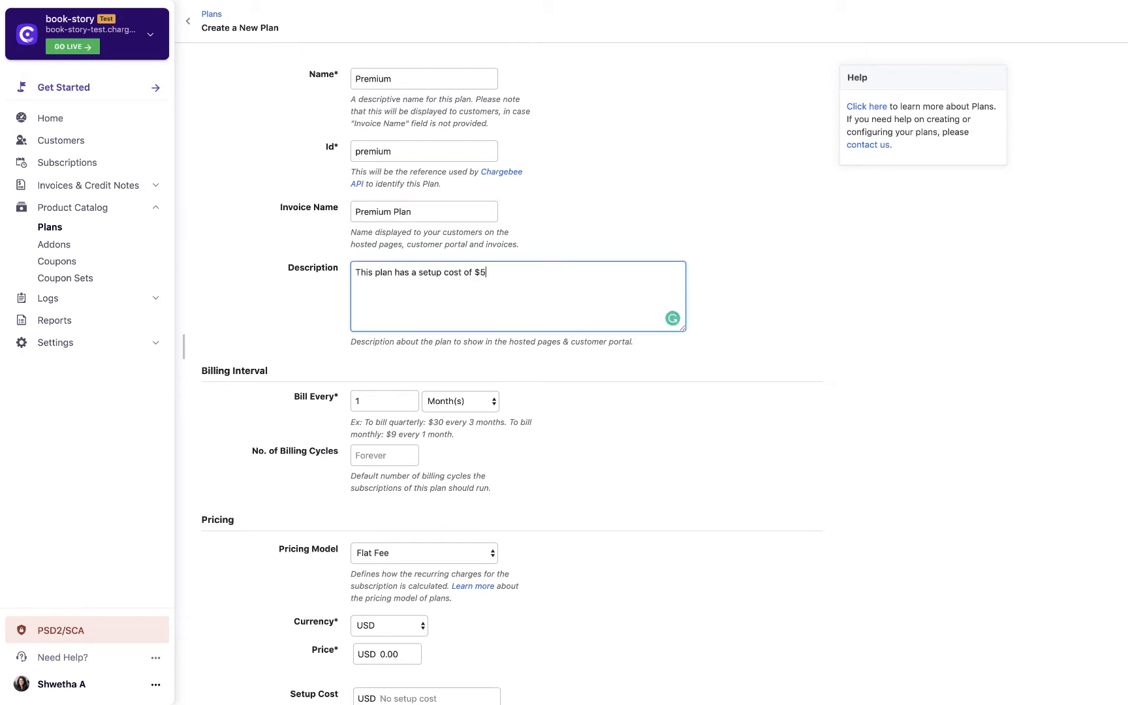
text(.)
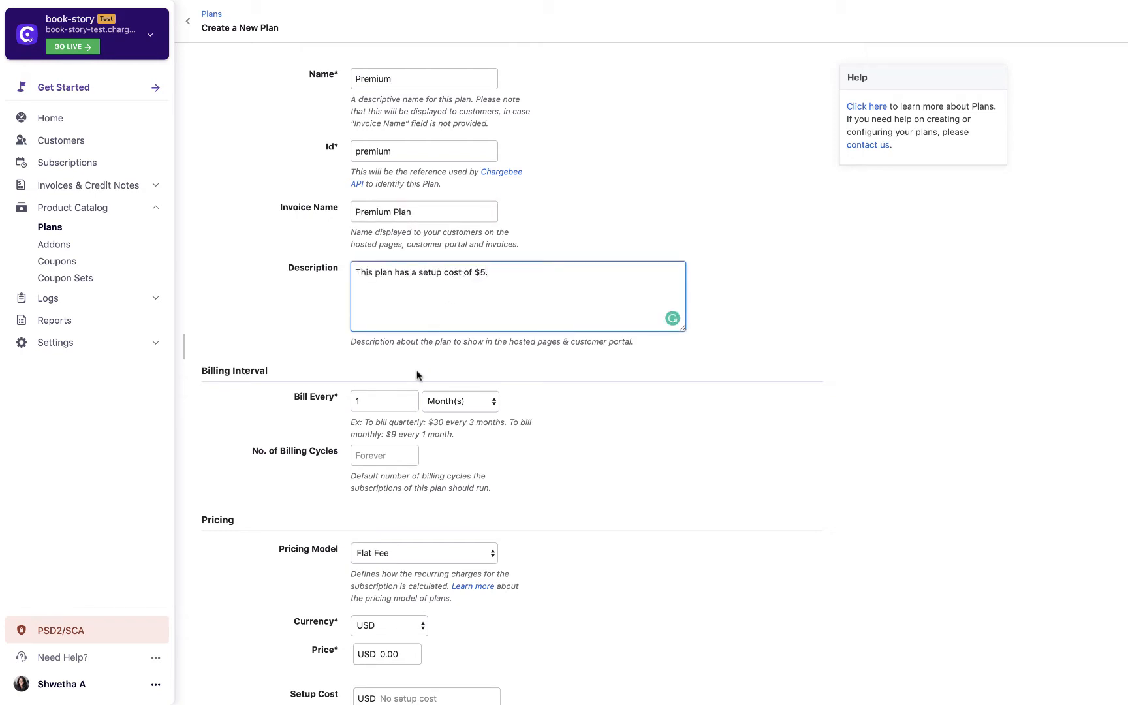
click(384, 400)
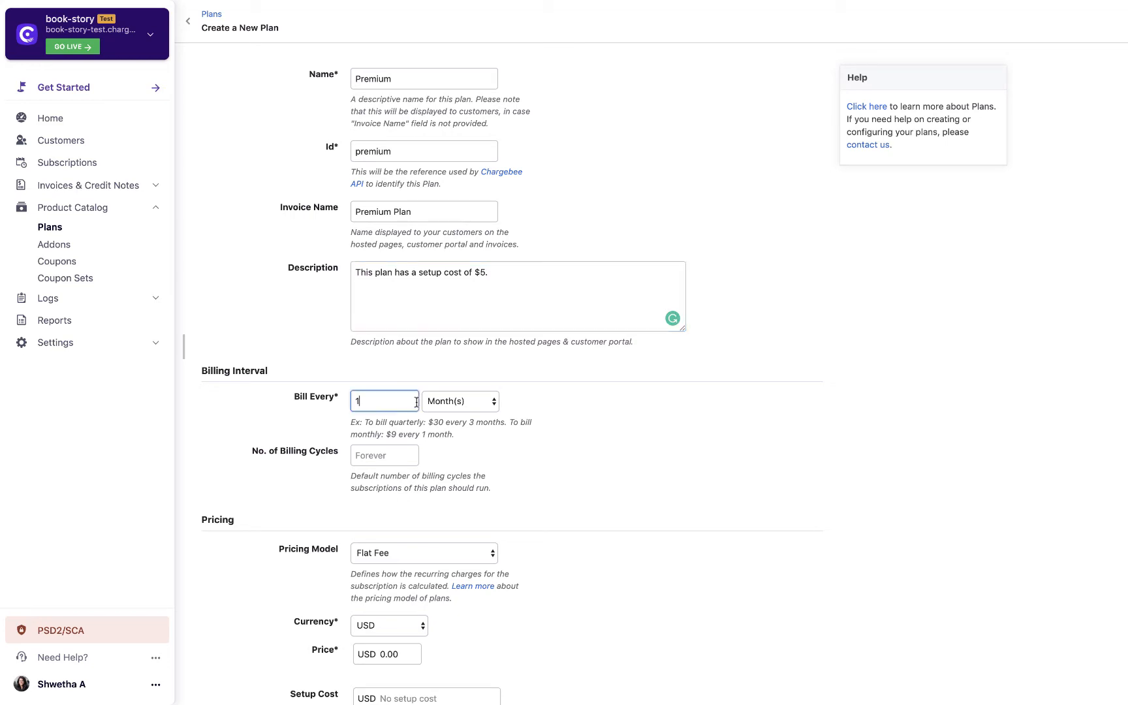
click(461, 401)
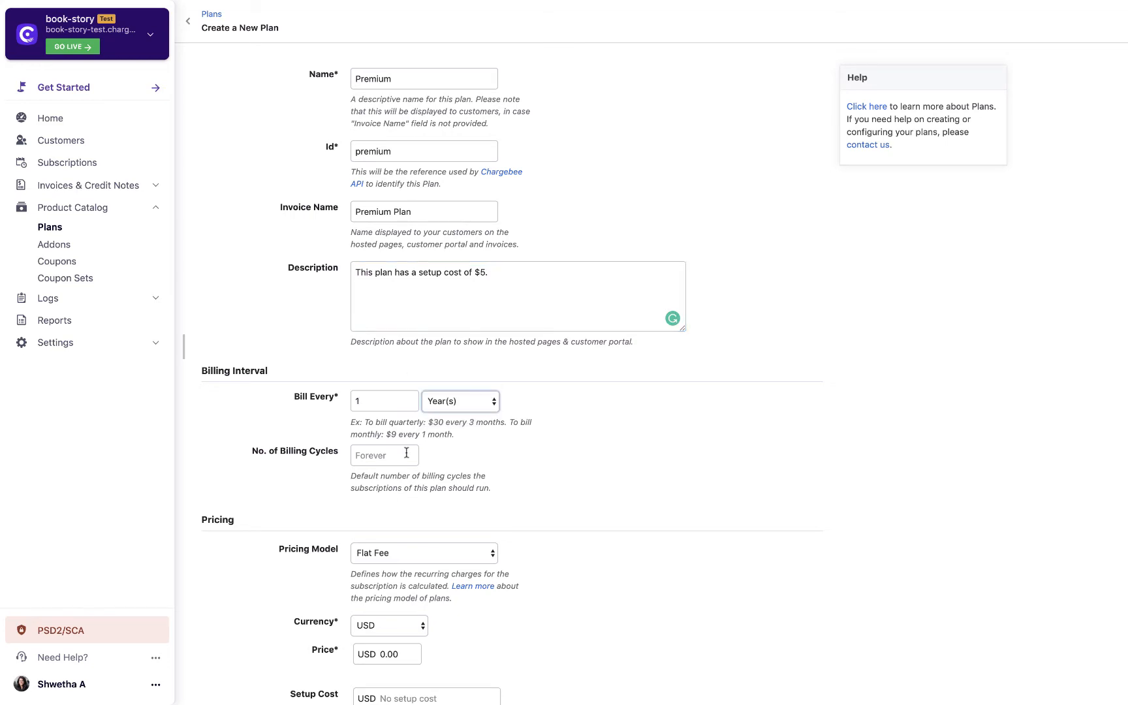
Step: Set Per Unit pricing at USD 25.00 with a setup cost of 5
scroll(down, 3)
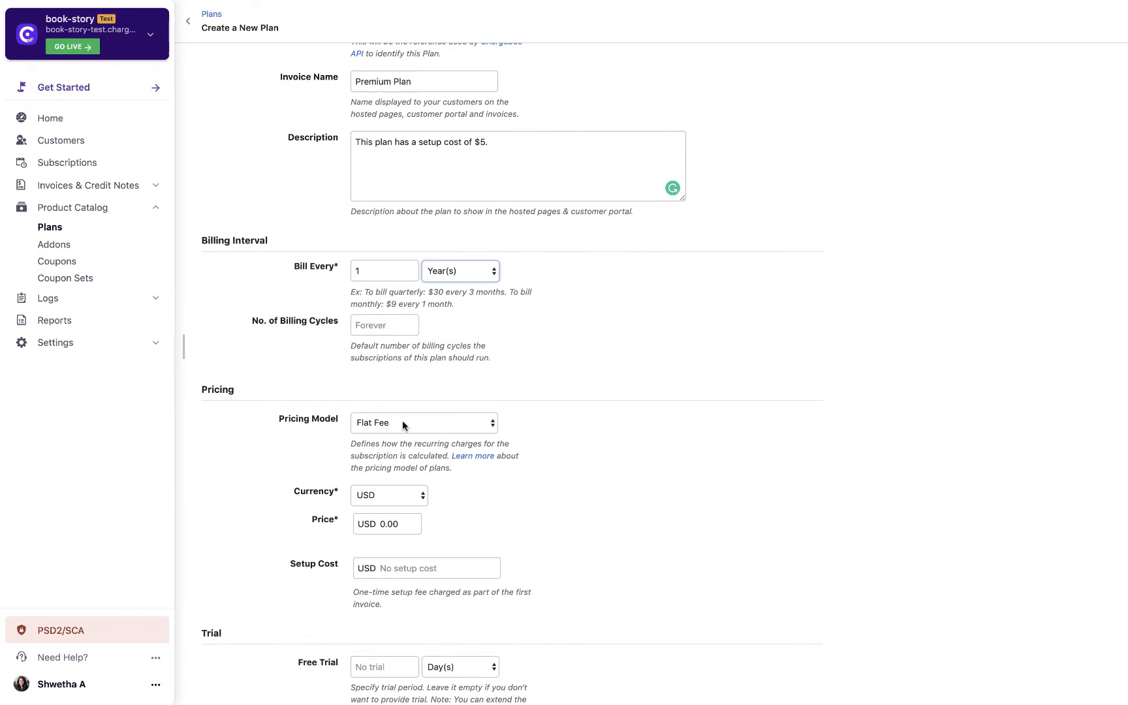
click(425, 423)
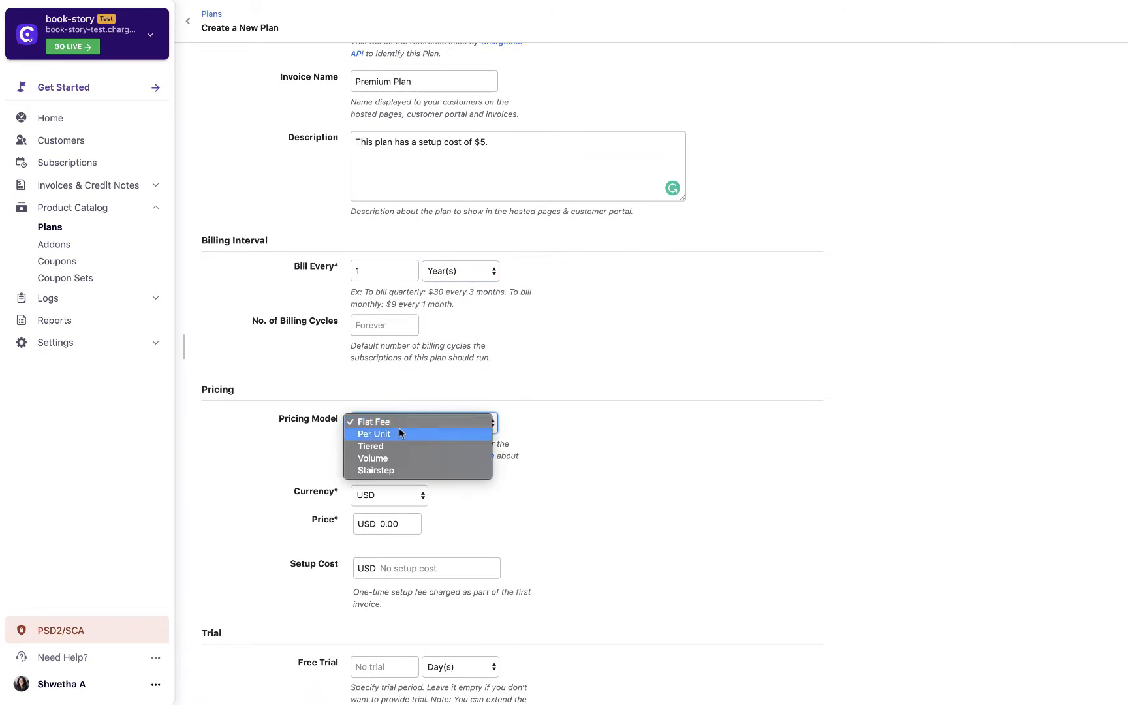
click(373, 435)
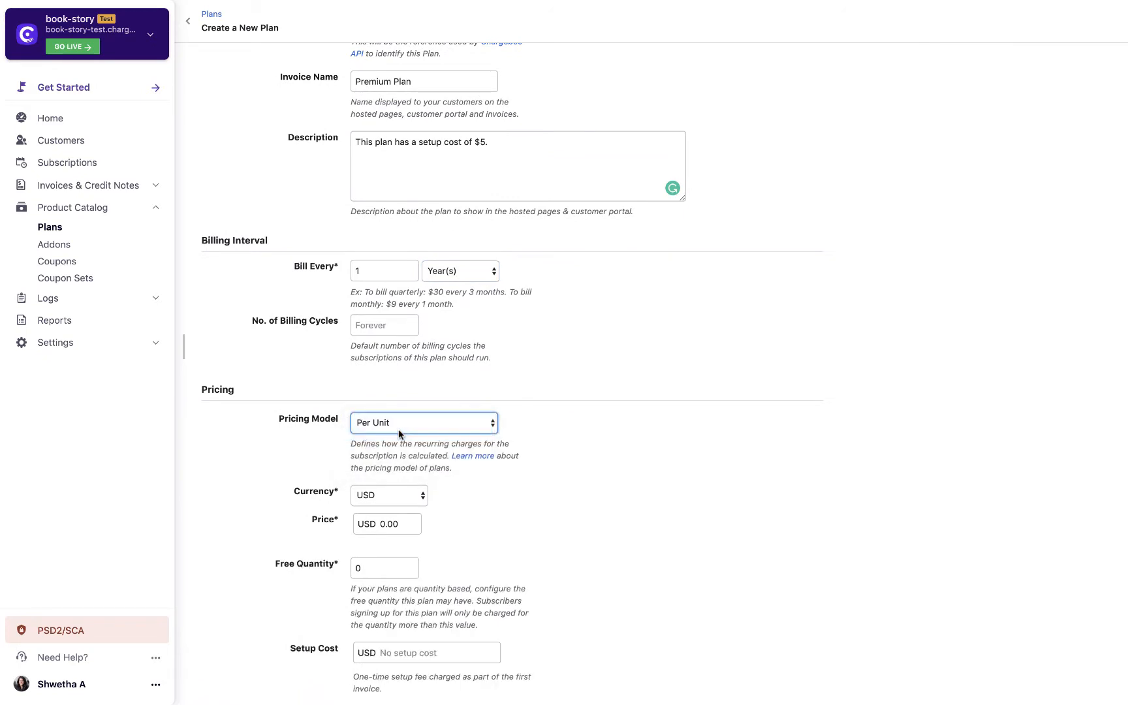
scroll(down, 3)
text(200)
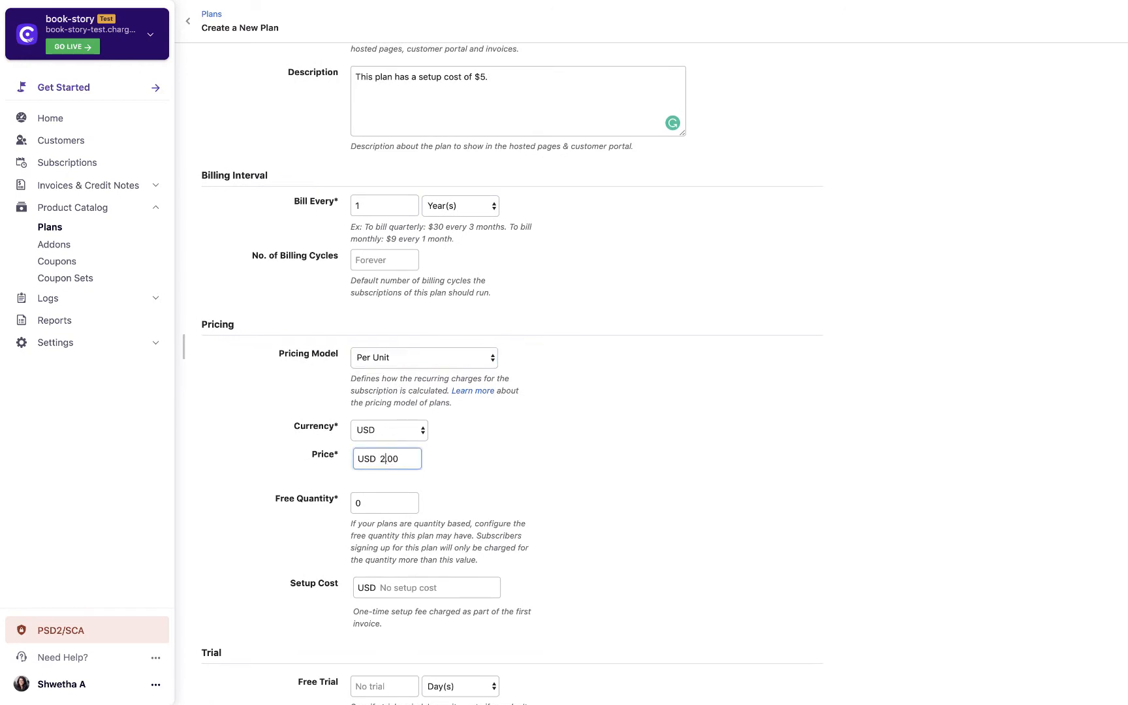
text(5.00)
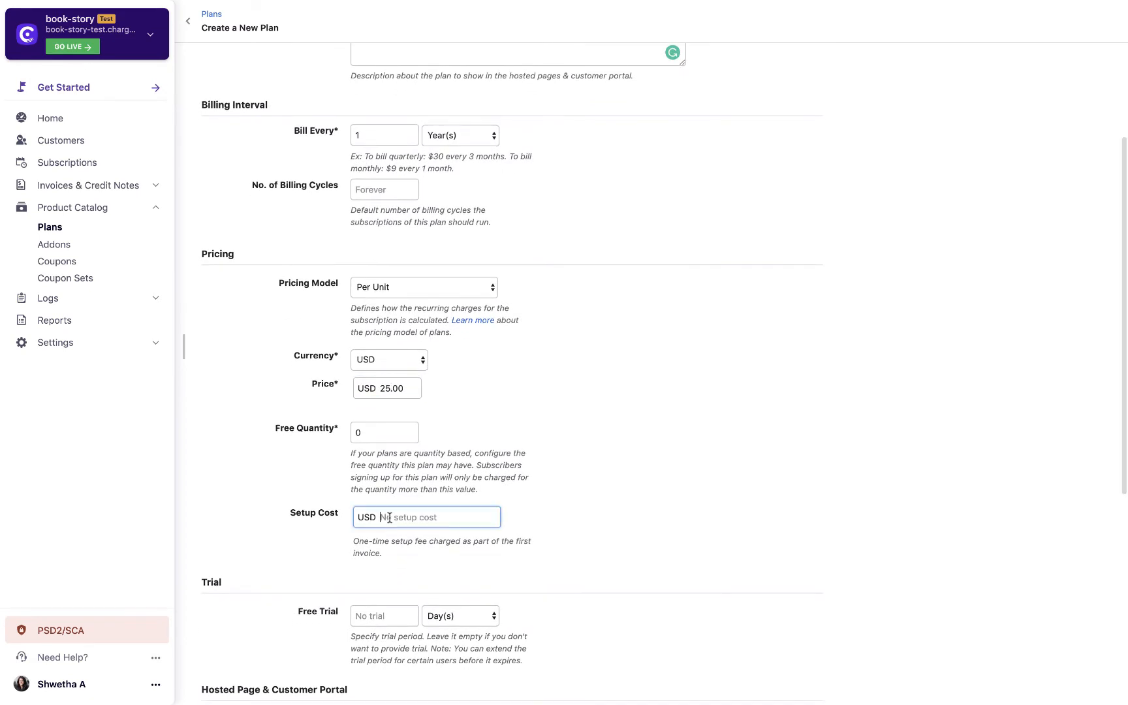
text(5)
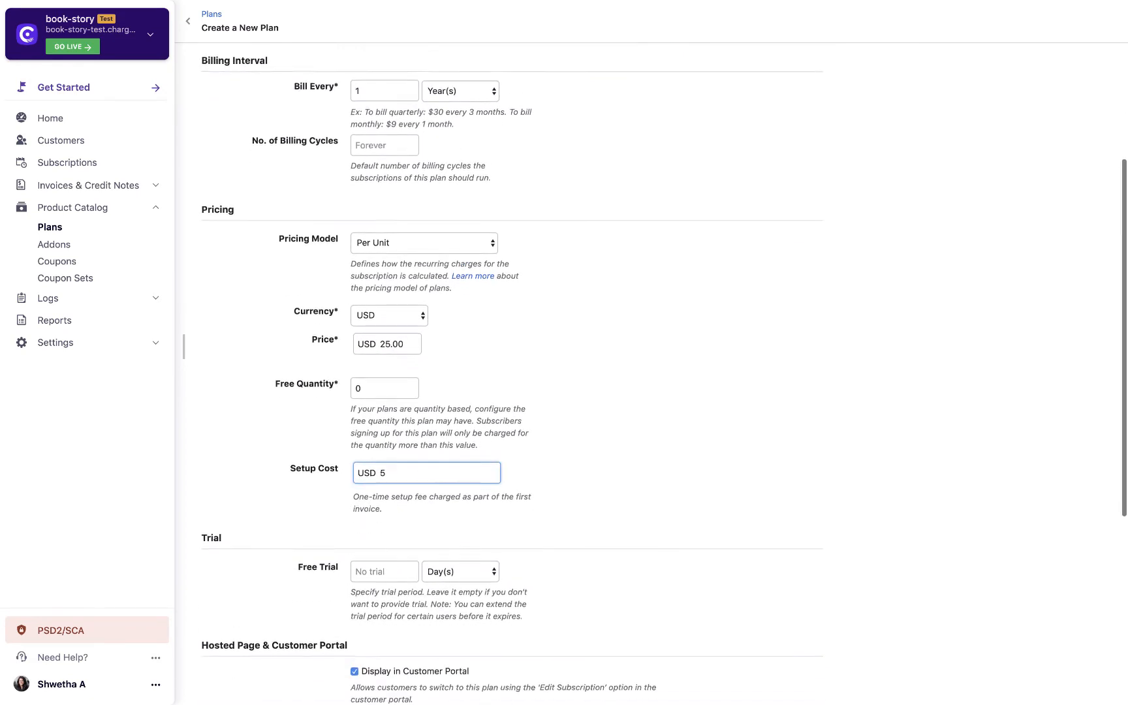
scroll(down, 3)
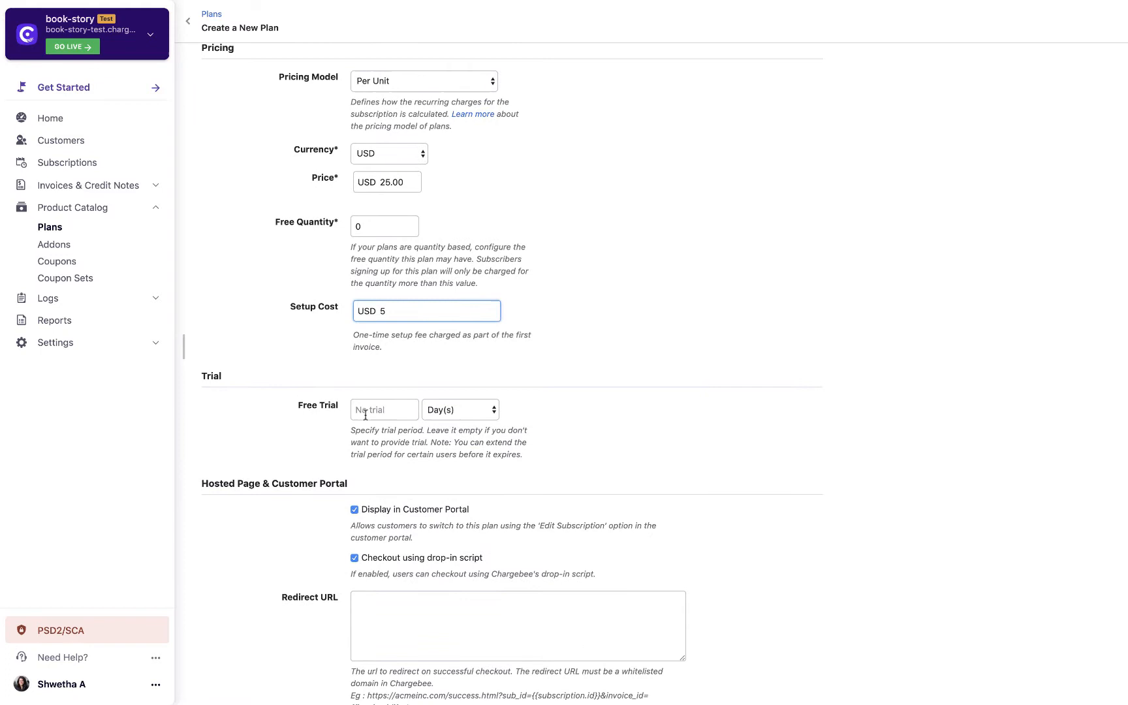
text(14)
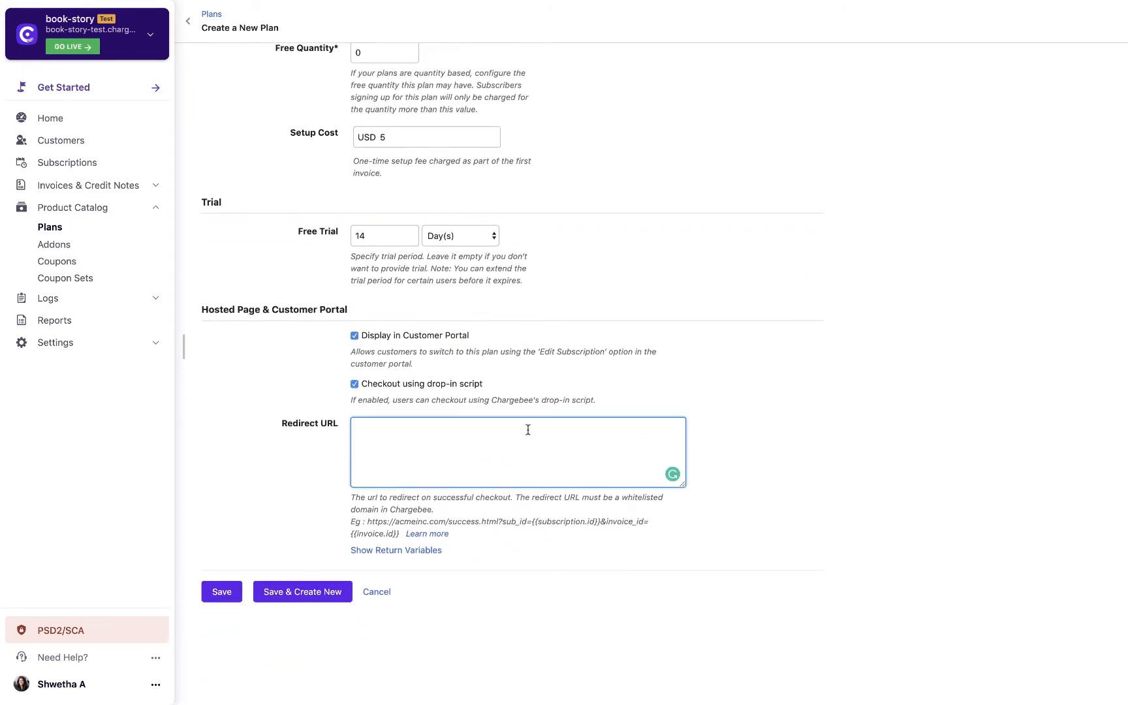
text(https://acmeinc.com/success.html)
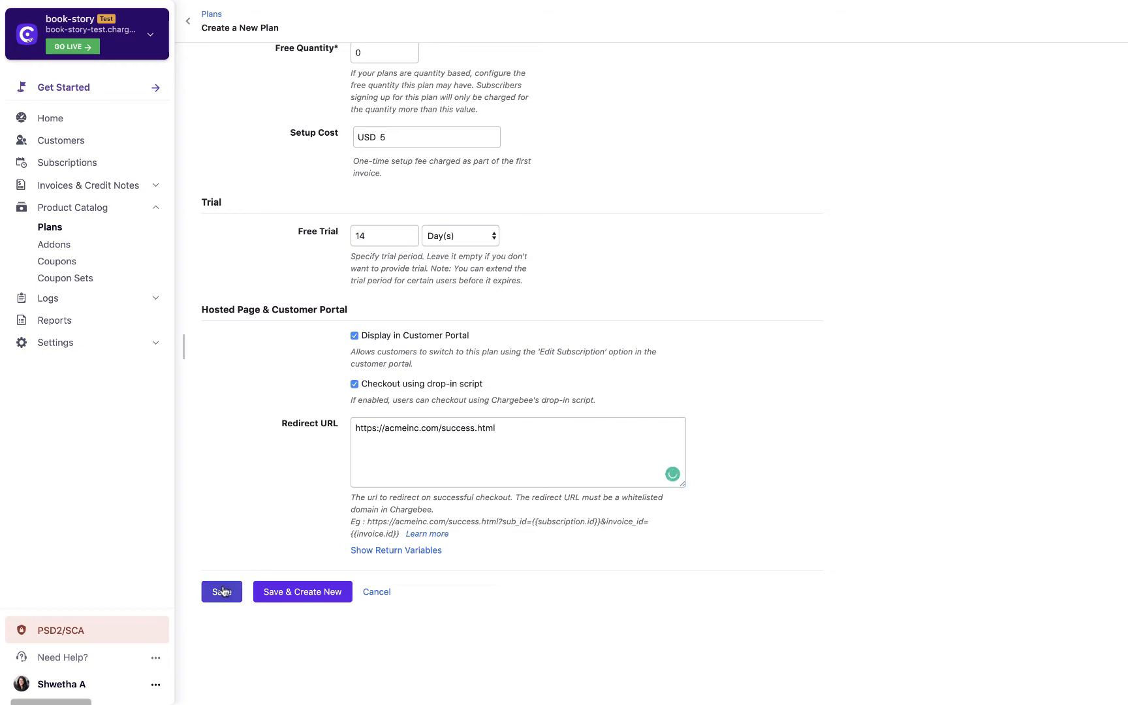
click(222, 592)
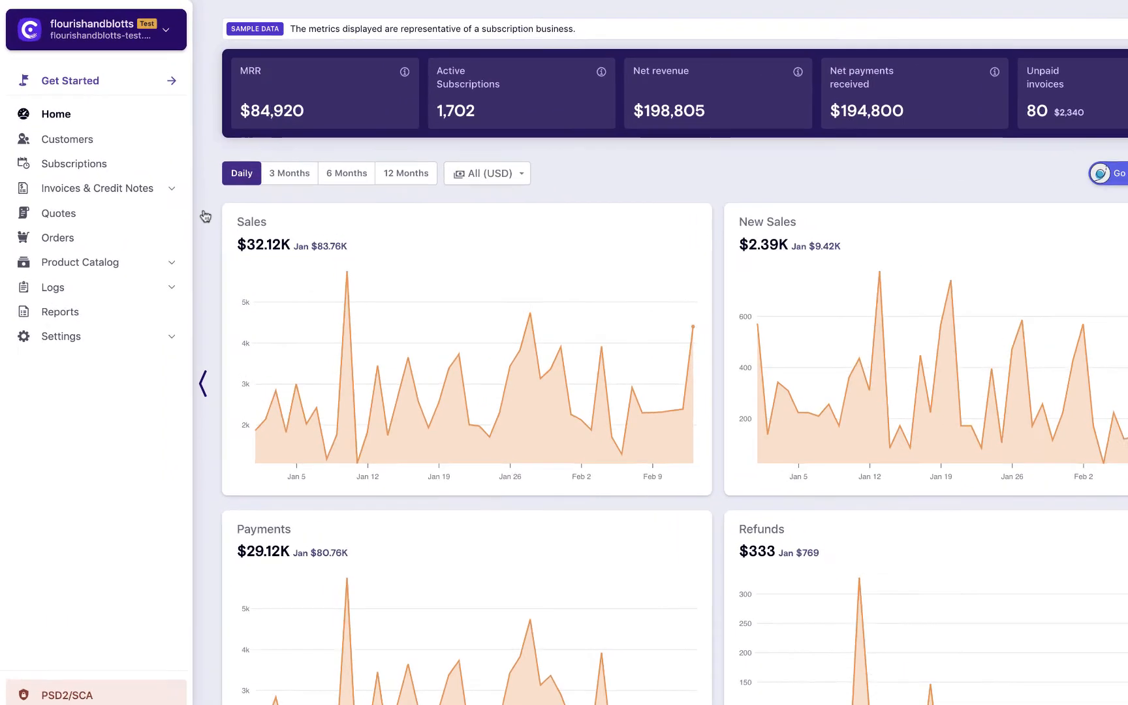
Step: Start a new addon from the Product Catalog's Addons list
click(80, 262)
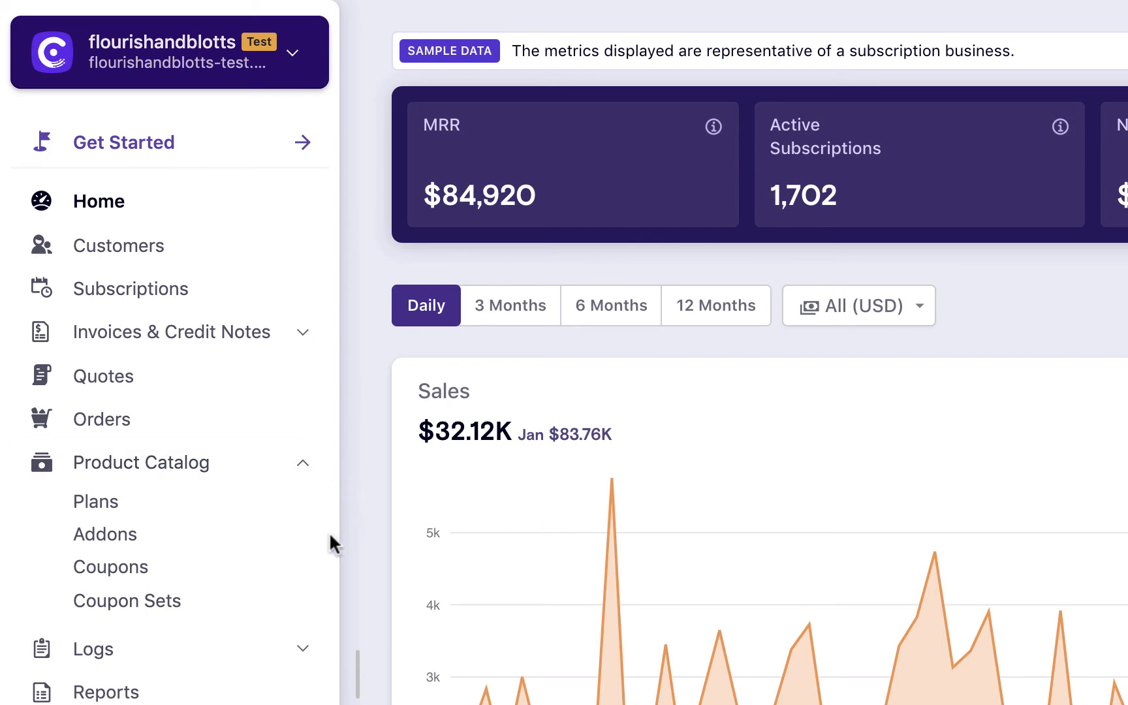
click(106, 534)
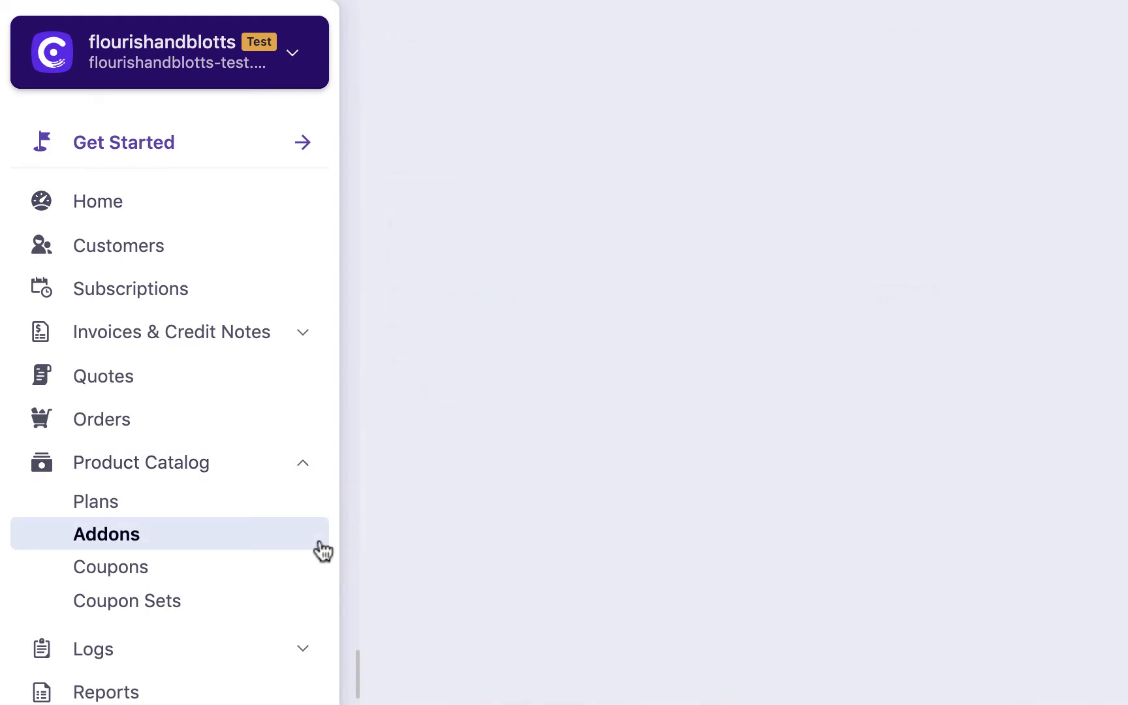
click(106, 534)
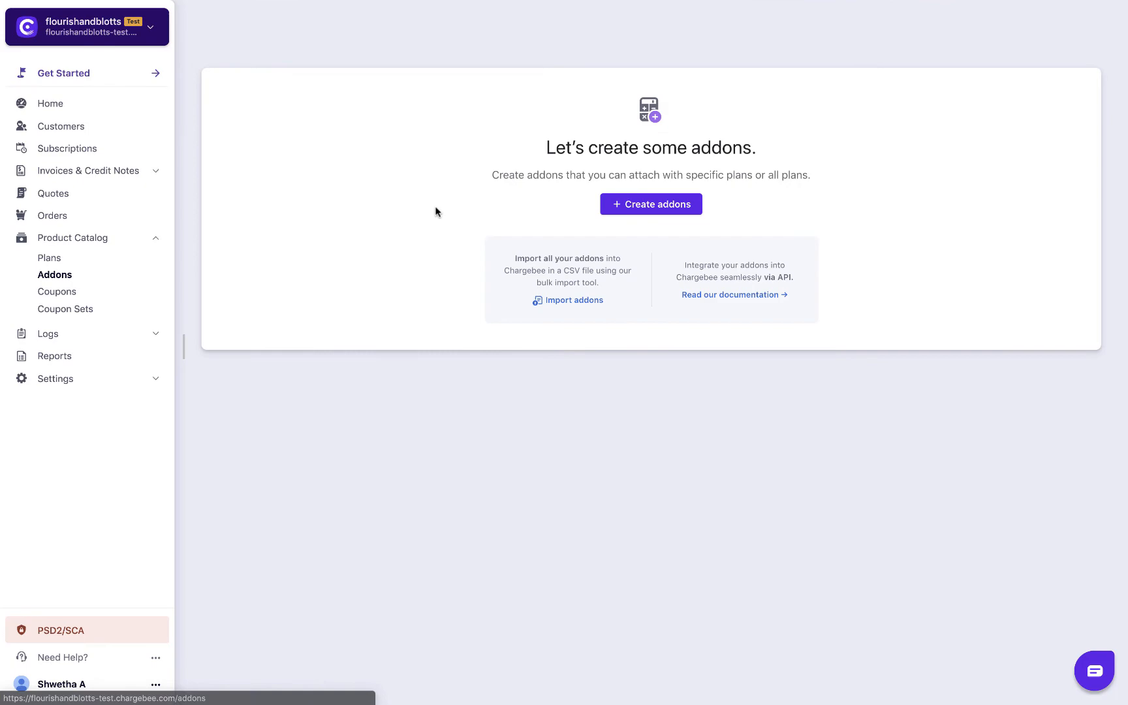
click(650, 204)
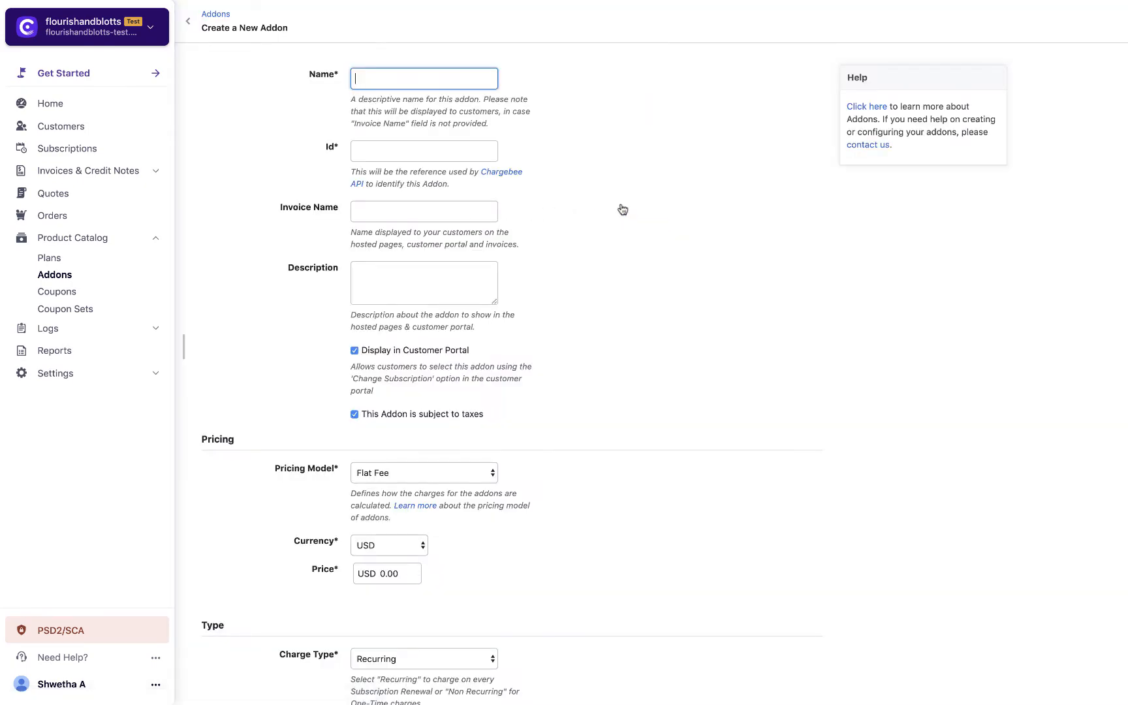
Step: Enter addon name Additional 15, invoice name 15 GB add-on and description 'This is a non recurring add-on.'
text(Additional)
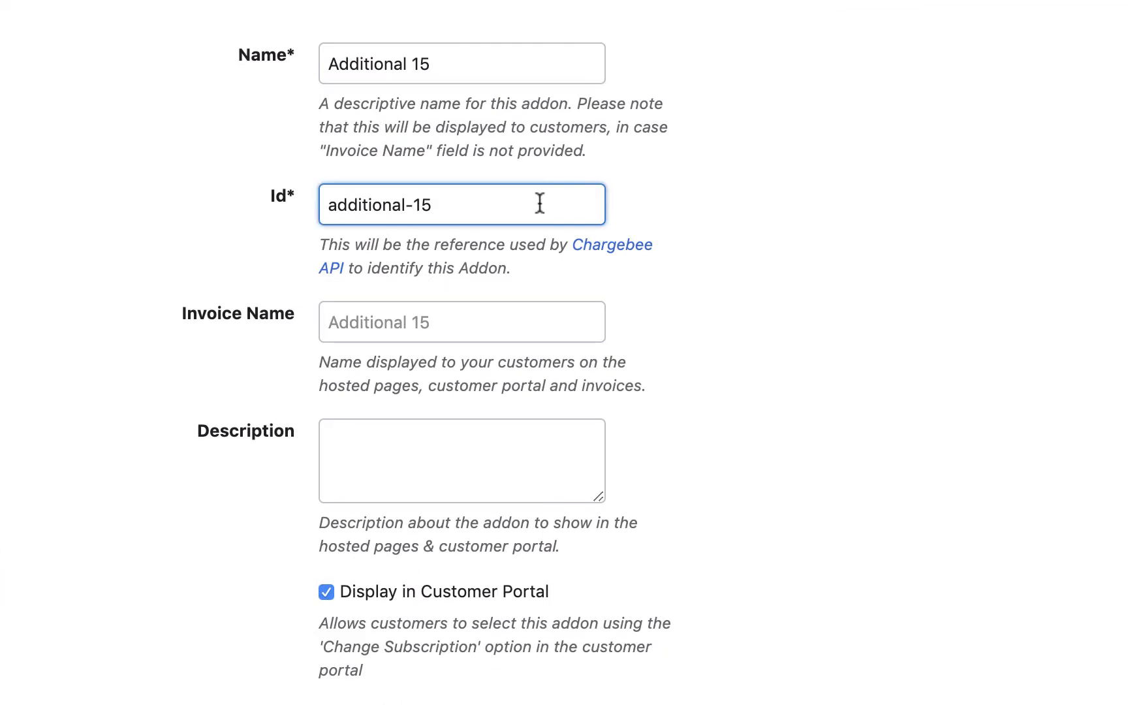
text(15 GB ad)
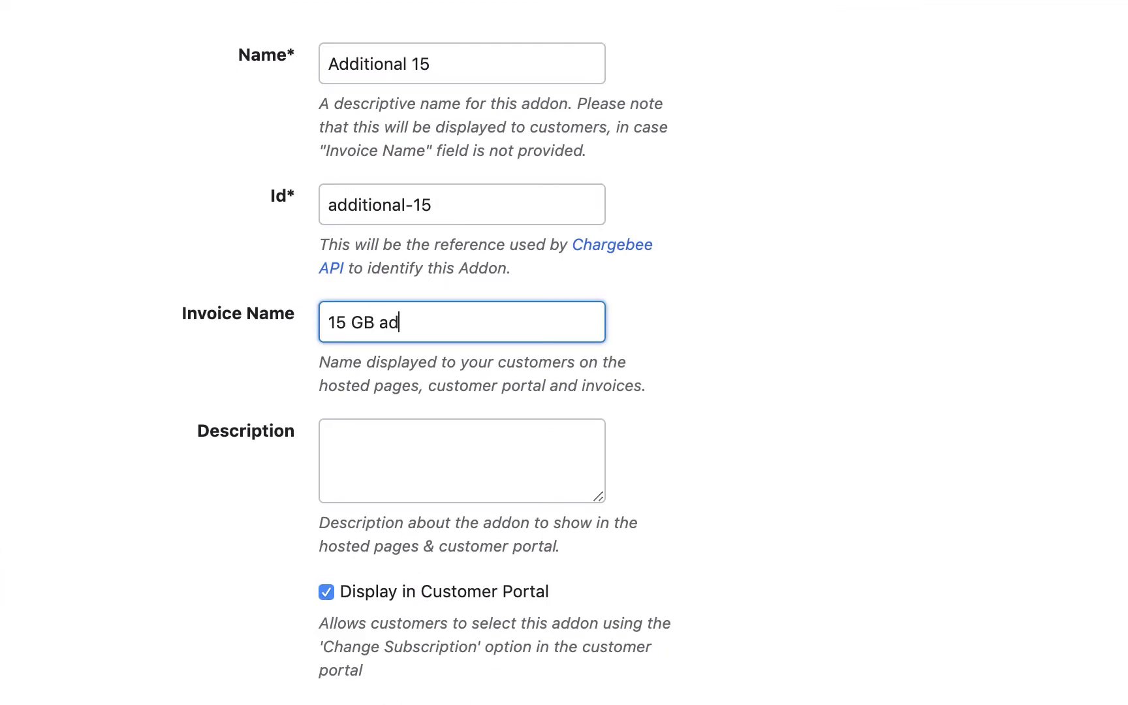
click(462, 460)
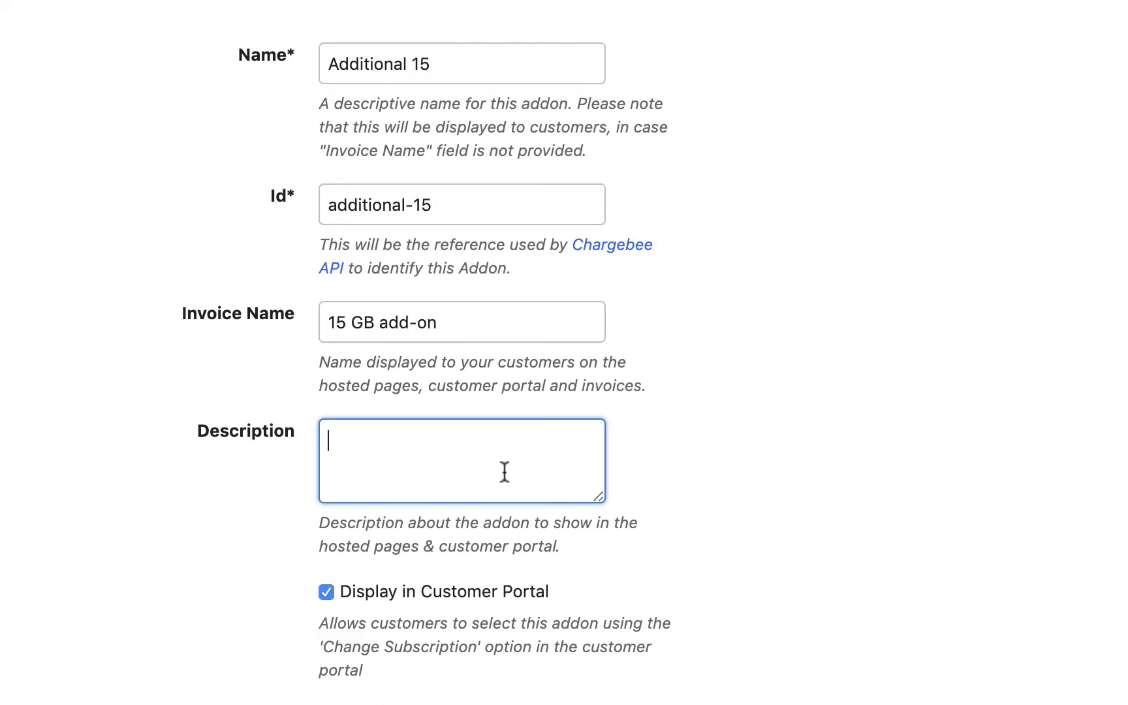
text(This is a non recurring add-on.)
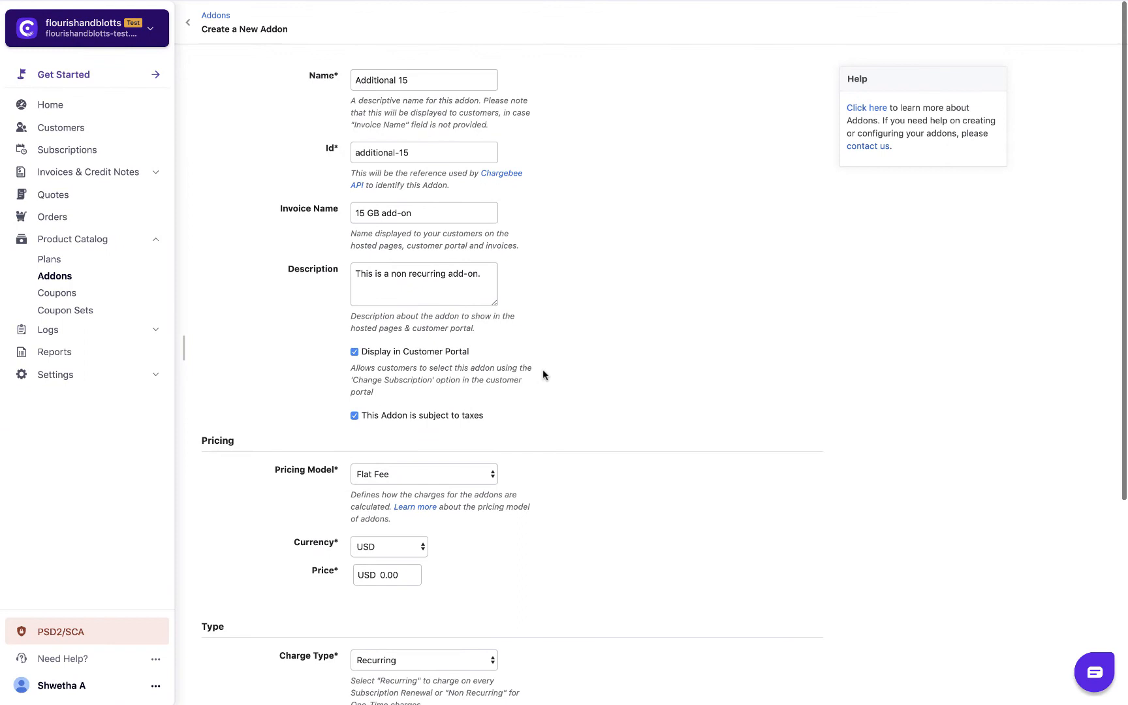
Step: Keep Flat Fee pricing, set the charge type to Non Recurring and mark the add-on not shippable
click(424, 474)
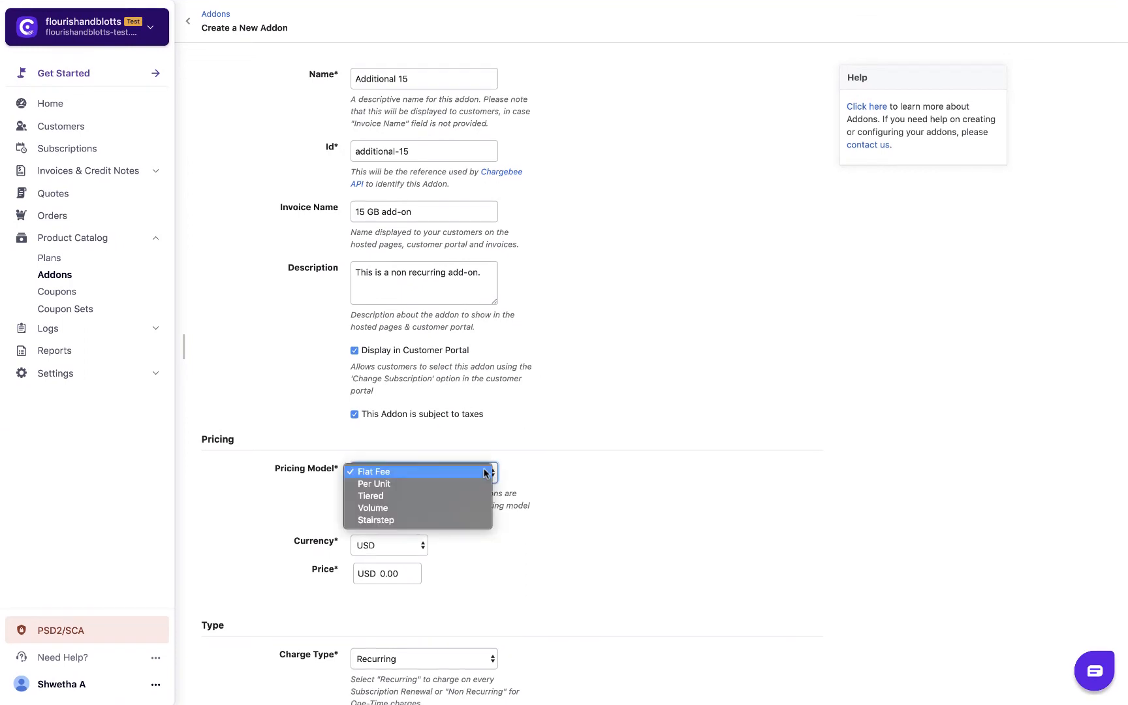
click(389, 546)
text(20)
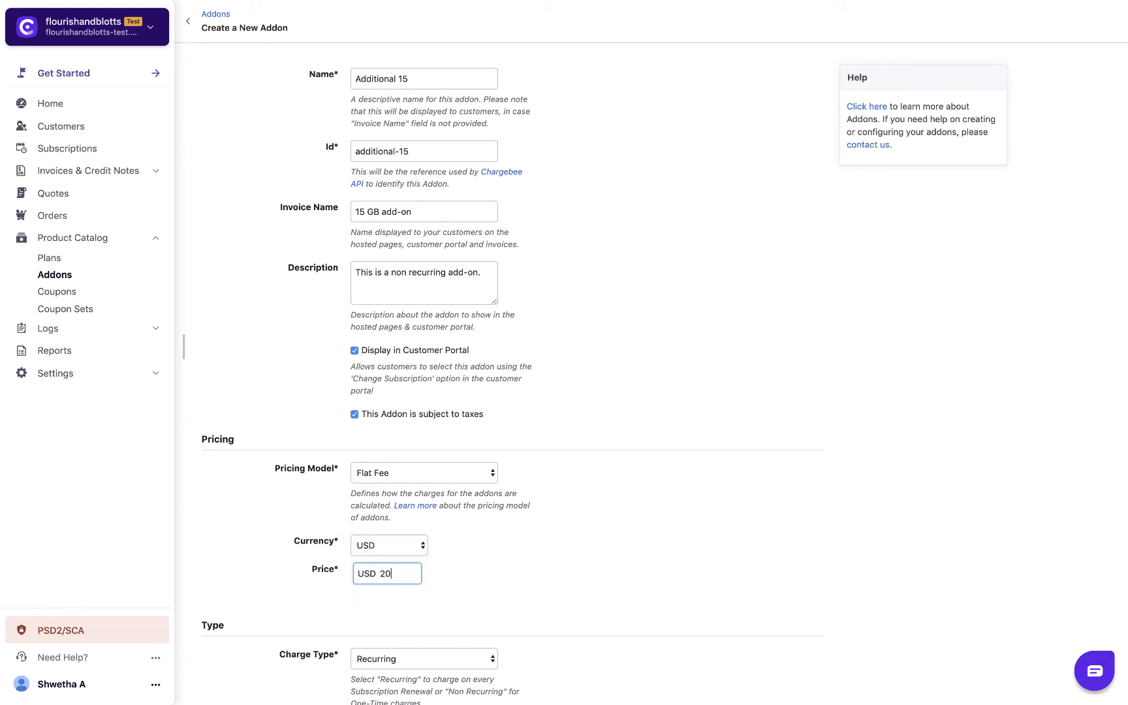
scroll(down, 3)
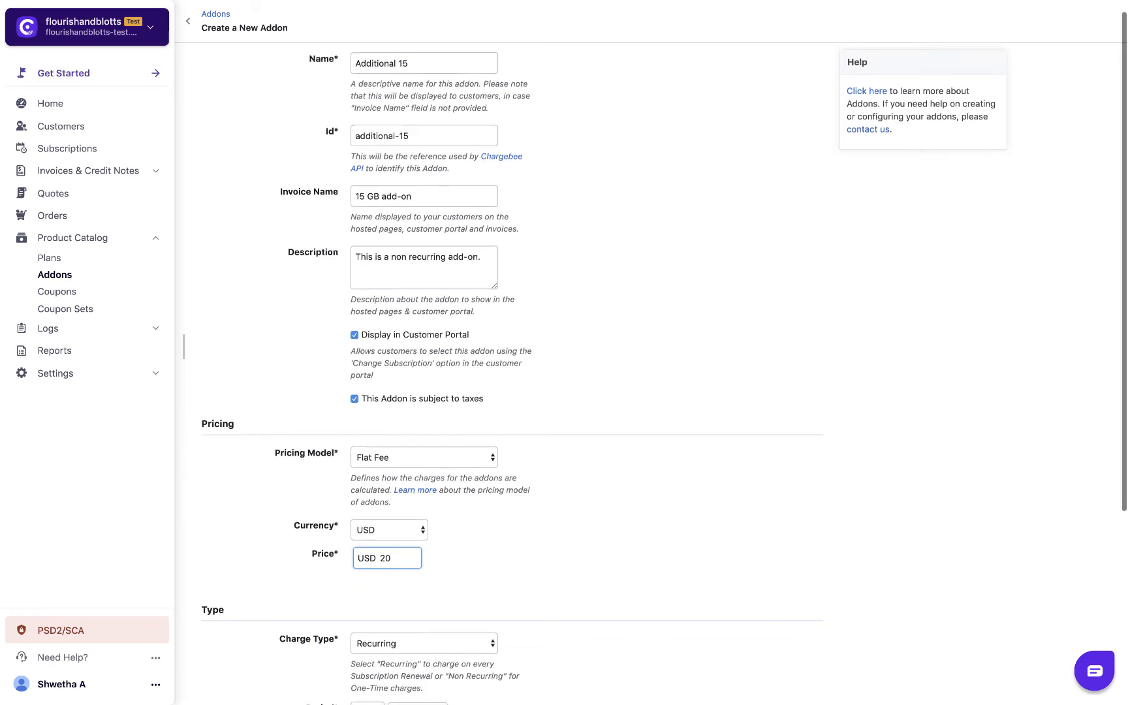
scroll(down, 3)
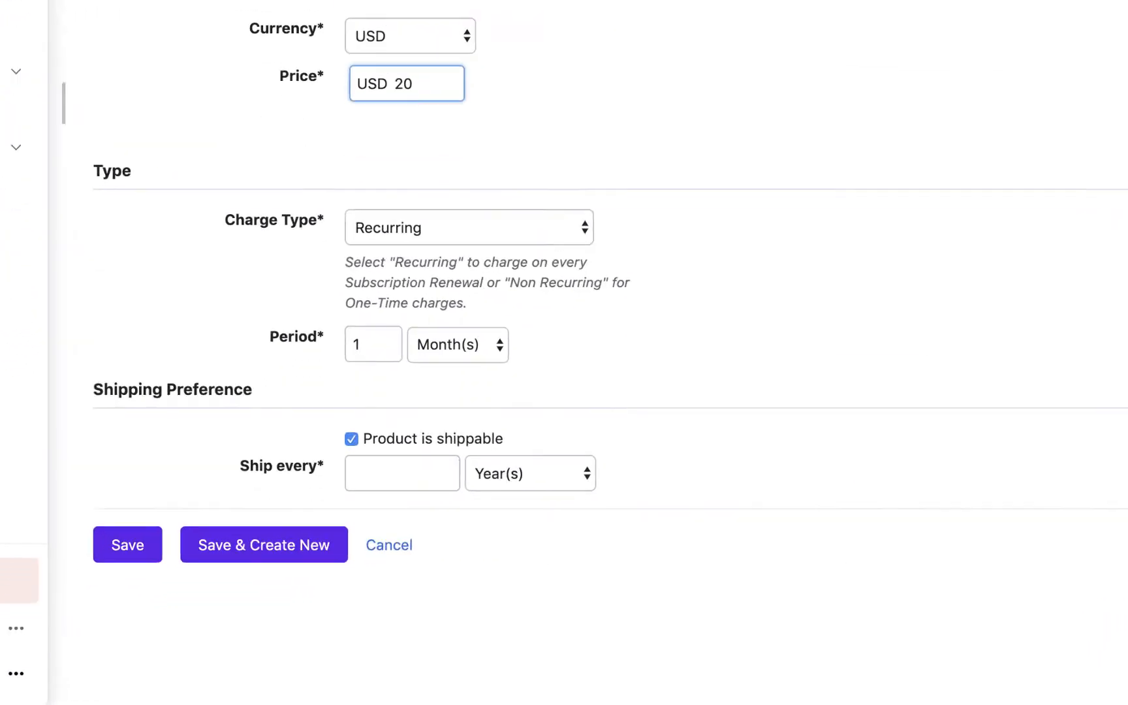
click(470, 227)
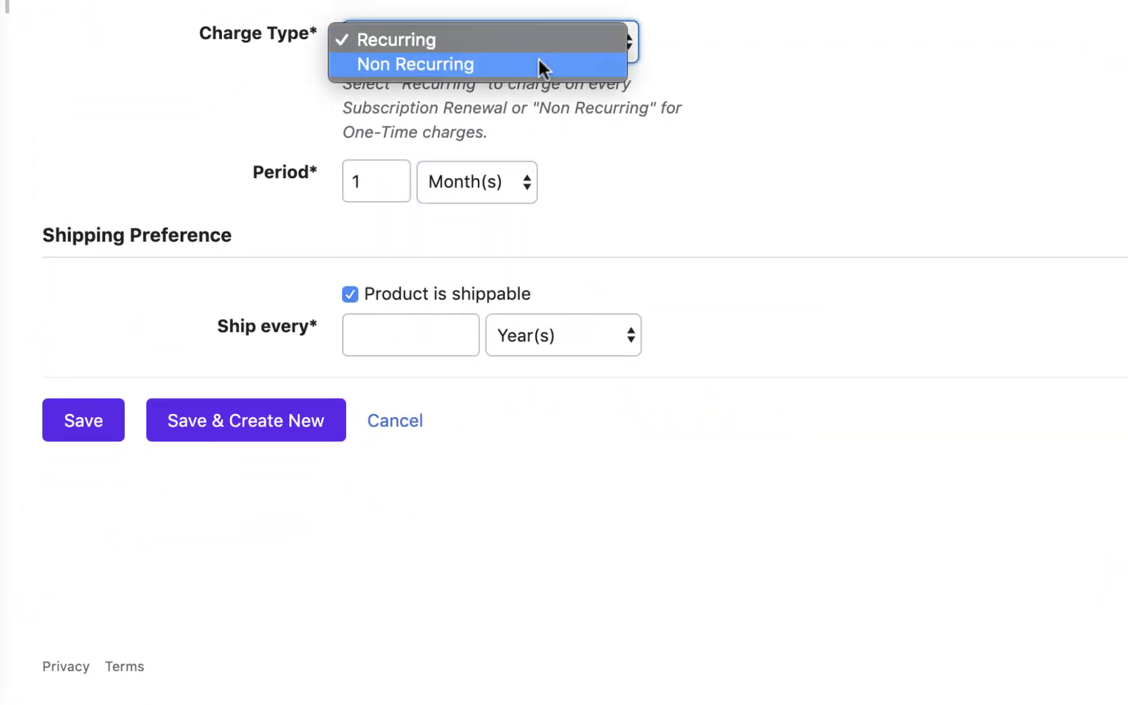
click(413, 64)
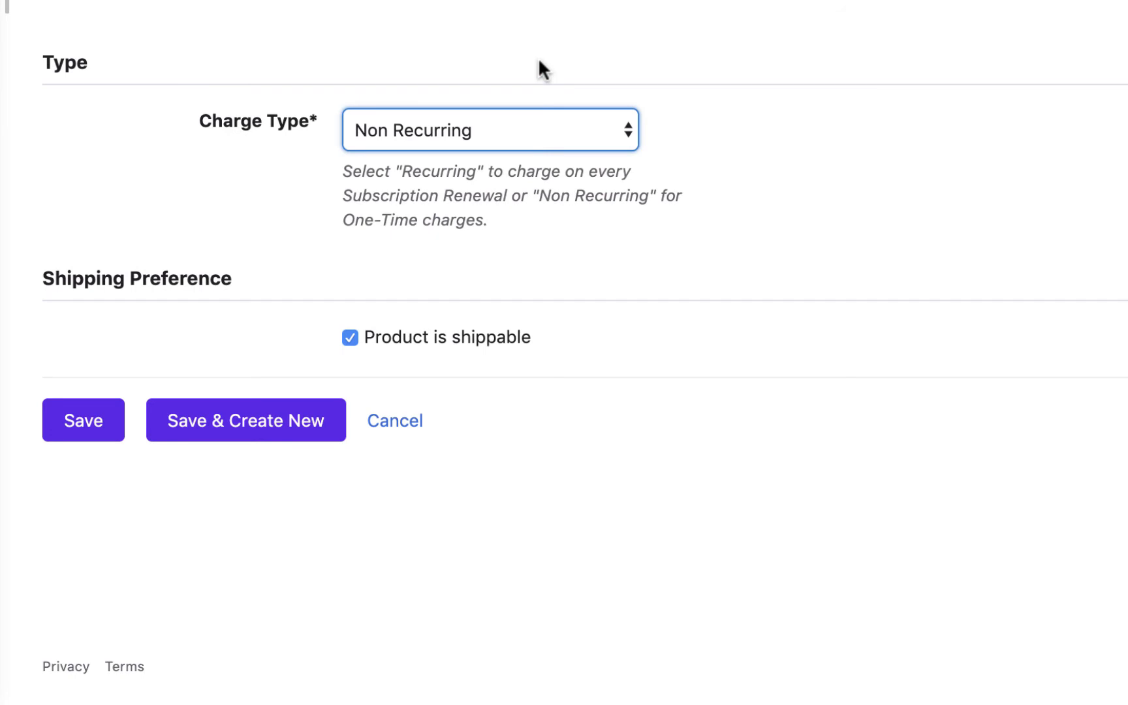
mouse_move(402, 305)
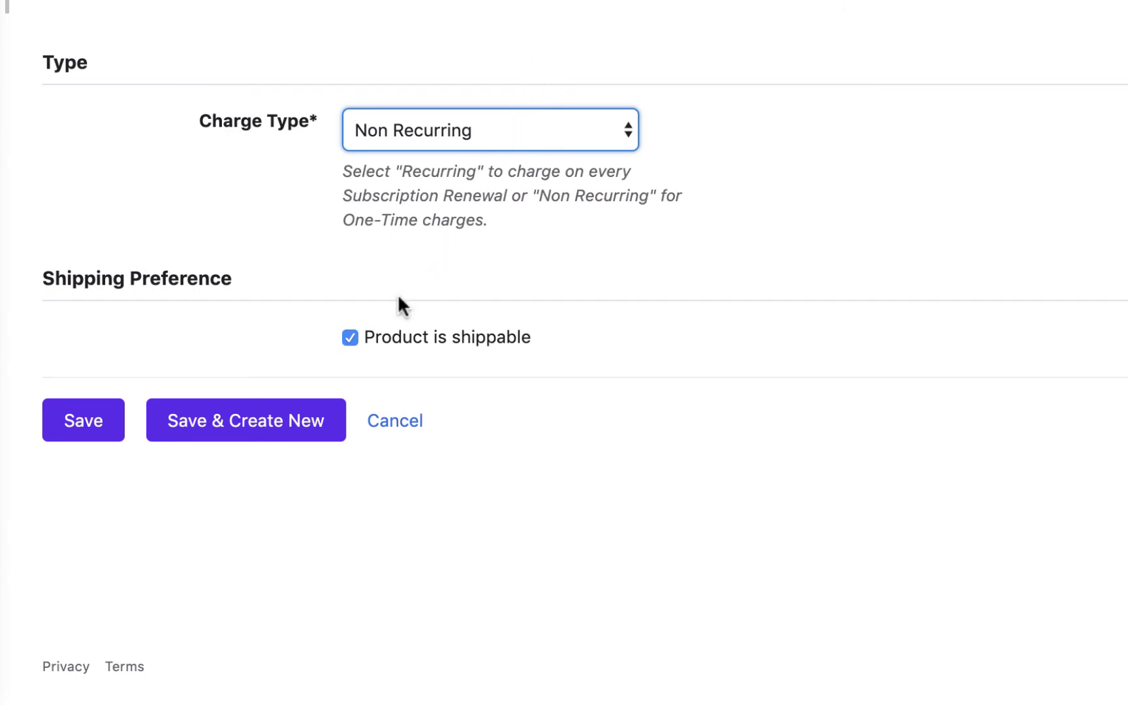
click(350, 337)
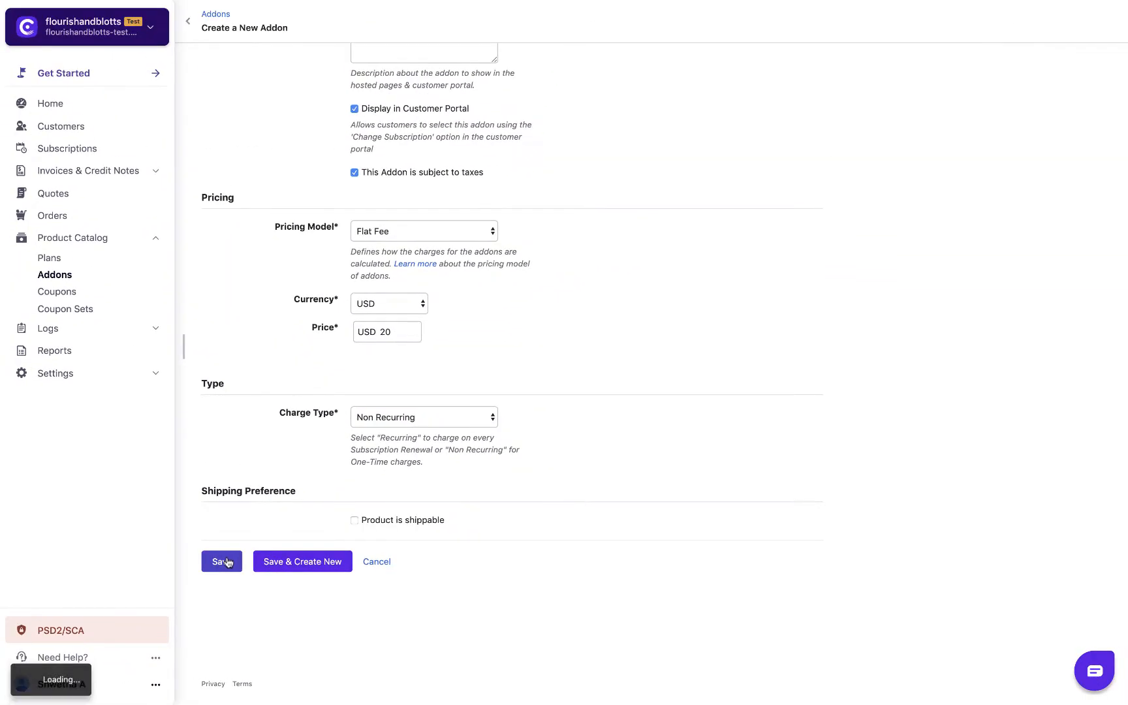
click(222, 561)
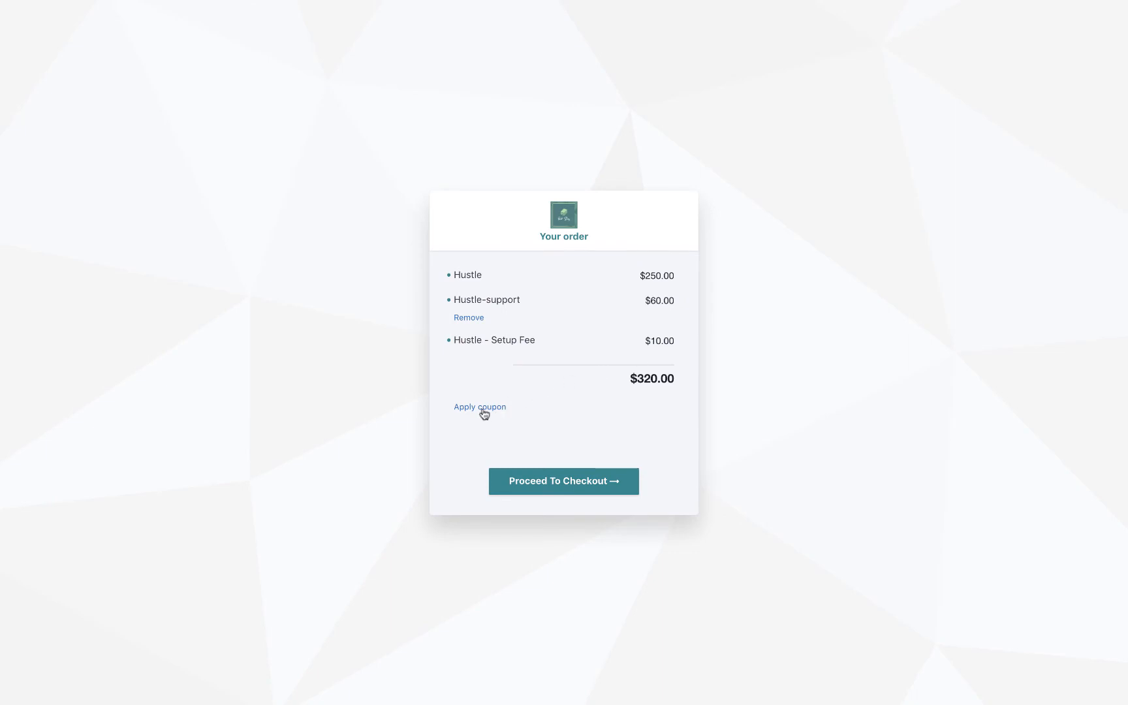
Step: Apply coupon code hellosummer to the $320.00 checkout order
click(480, 408)
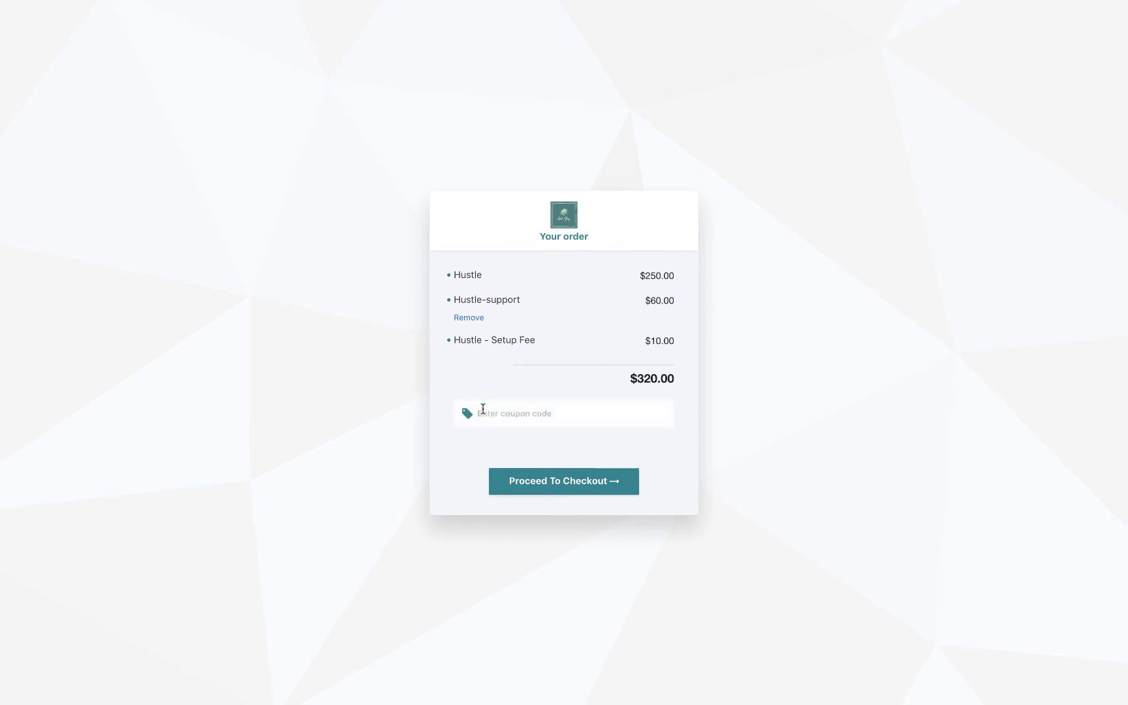
text(hellosummer)
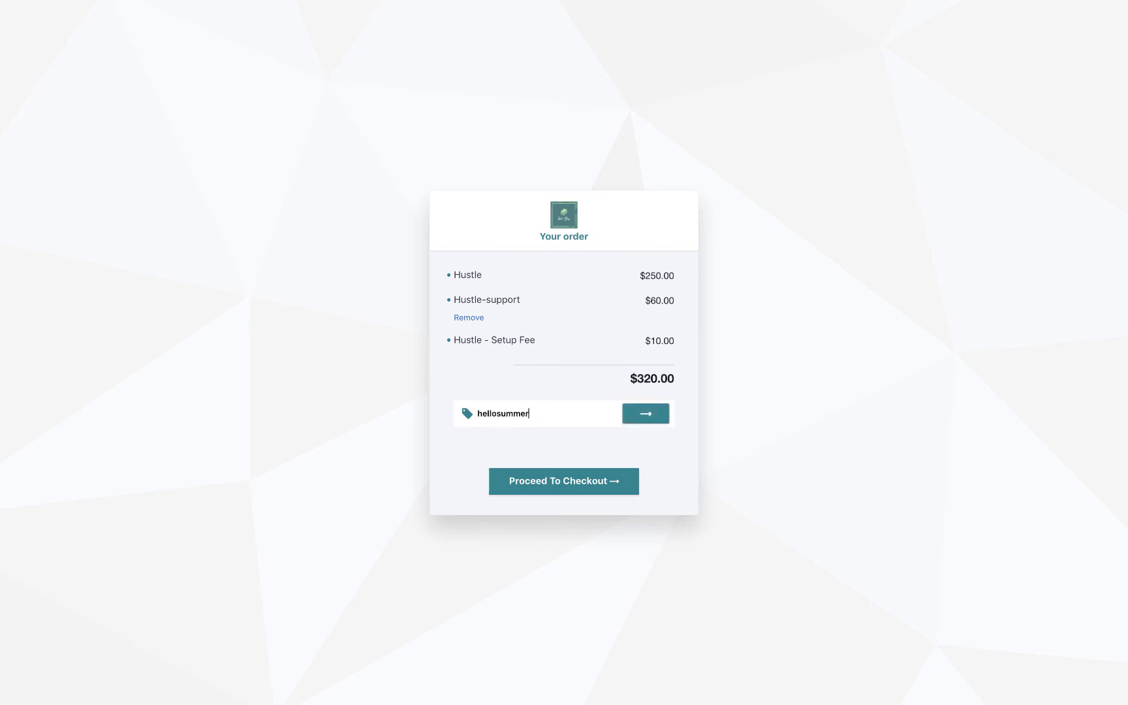
click(647, 413)
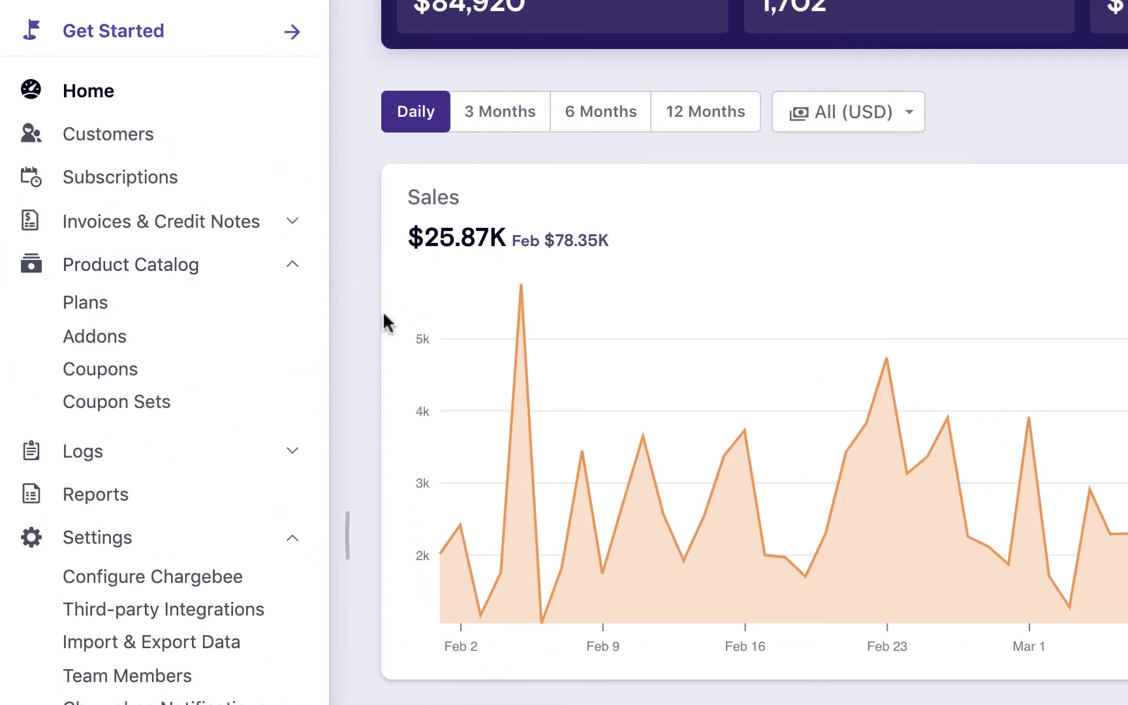
Step: Start a new coupon from the Product Catalog's Coupons list
click(99, 368)
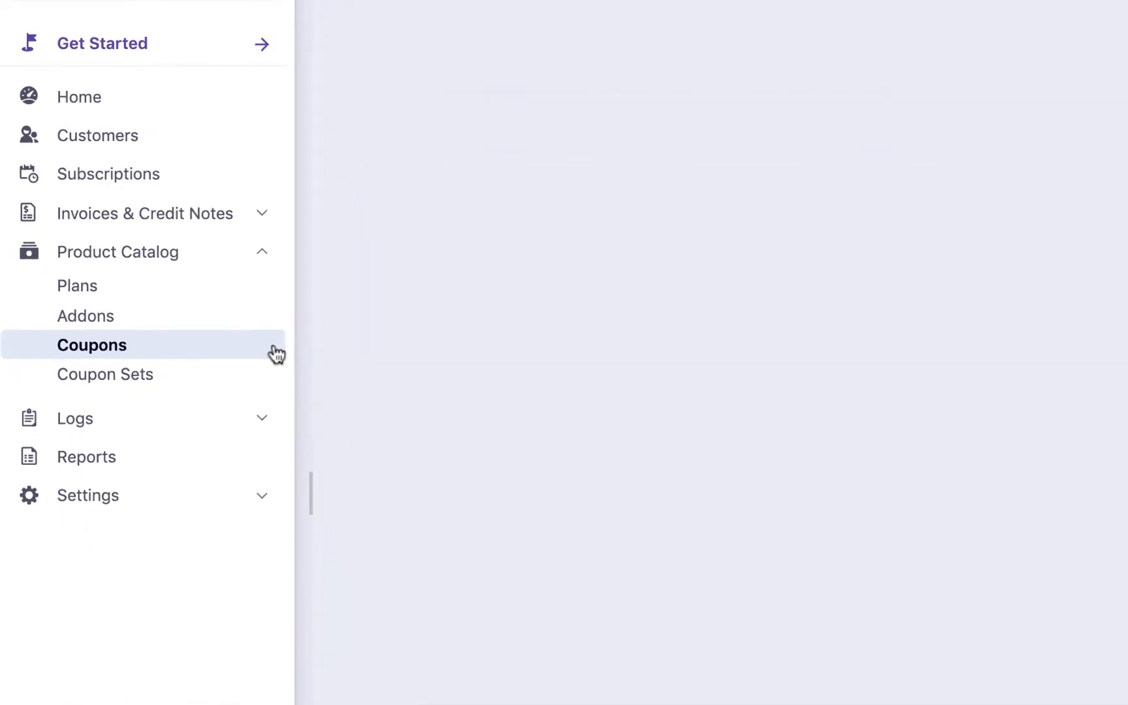
click(92, 346)
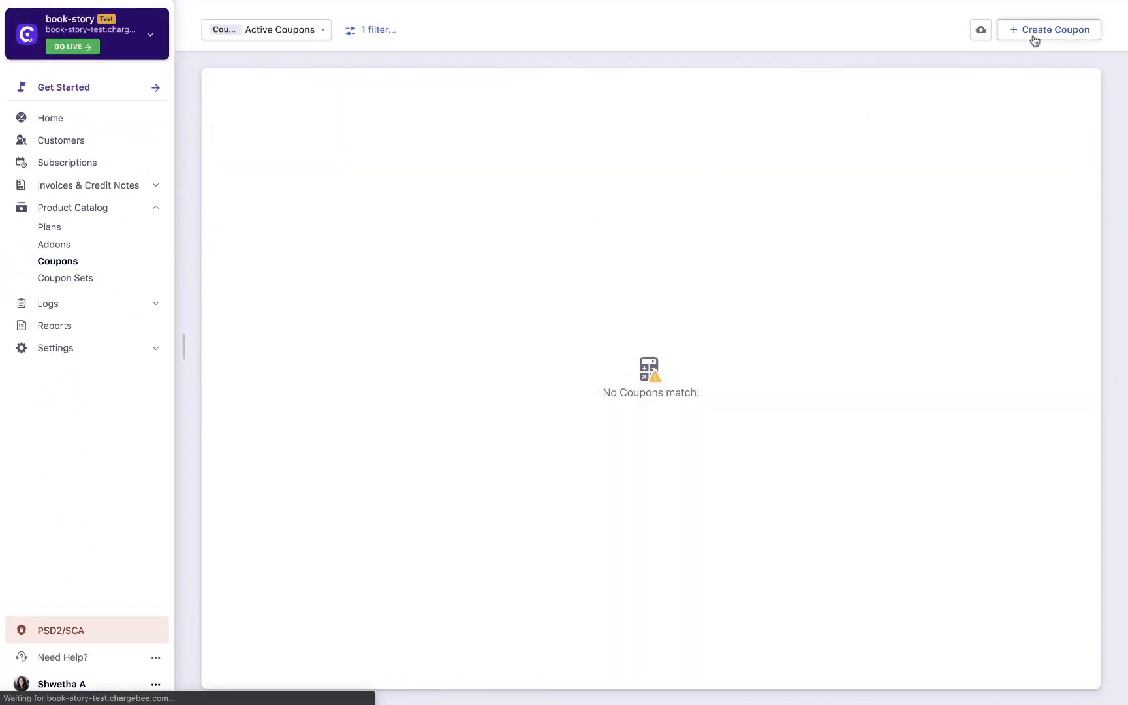
click(1050, 30)
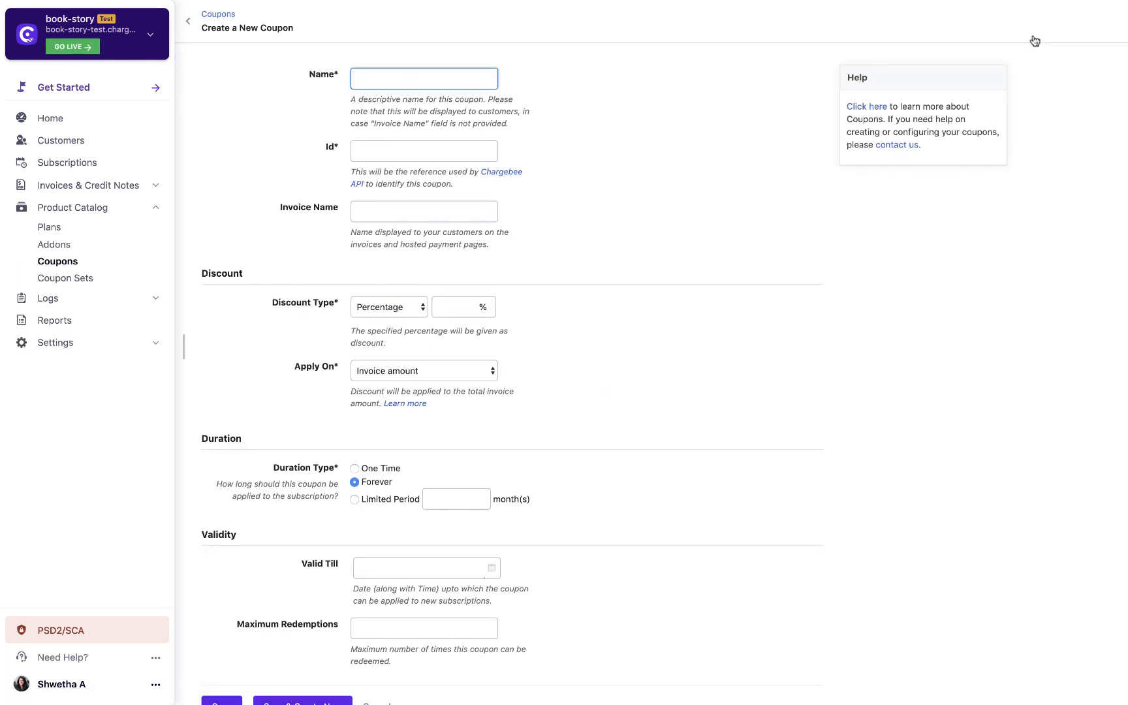
Step: Name the coupon First10users with a Fixed Amount discount of 50 and One Time duration
text(First10users)
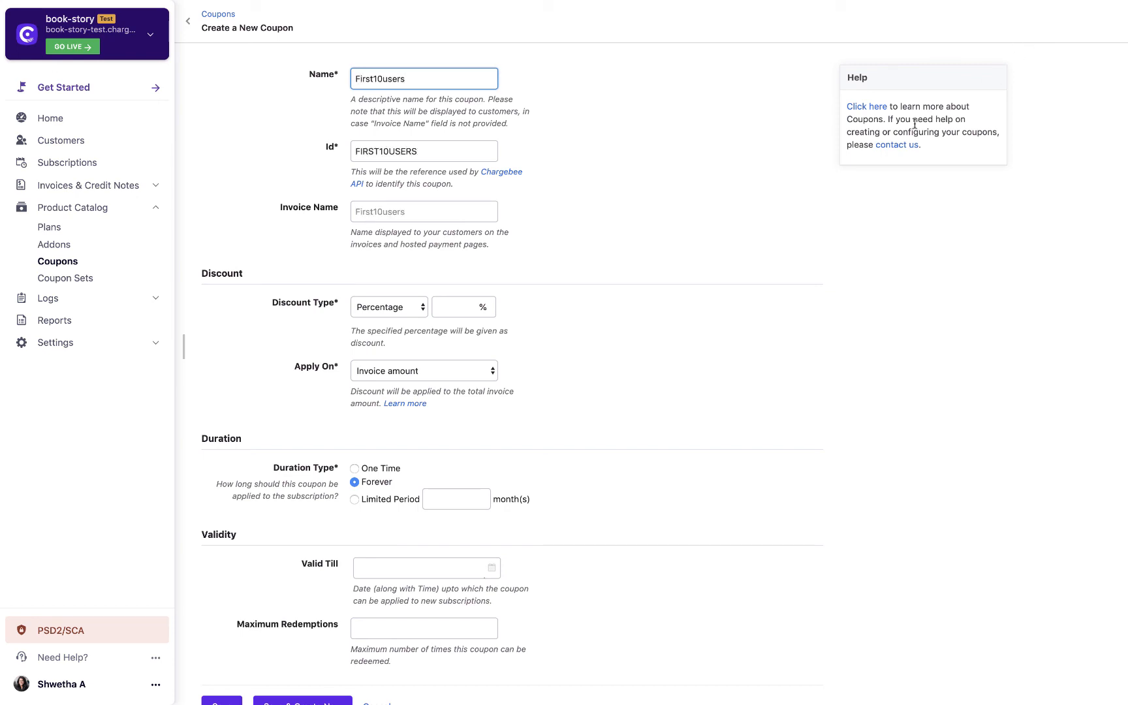
click(389, 307)
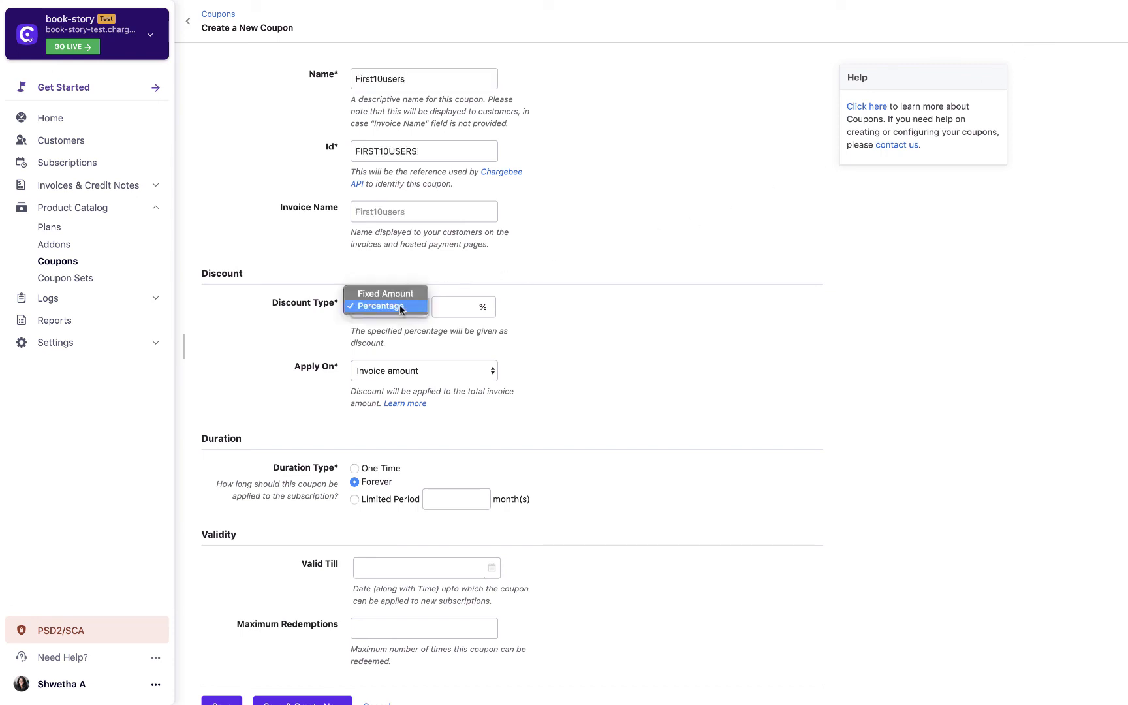
click(386, 294)
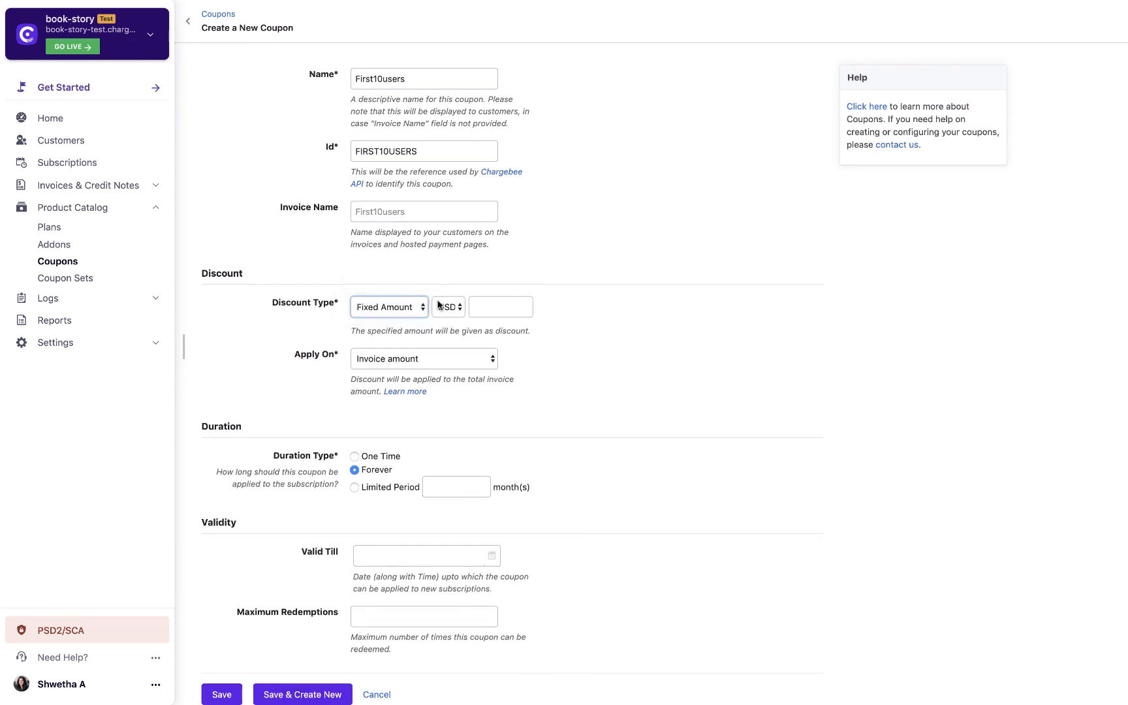
text(50)
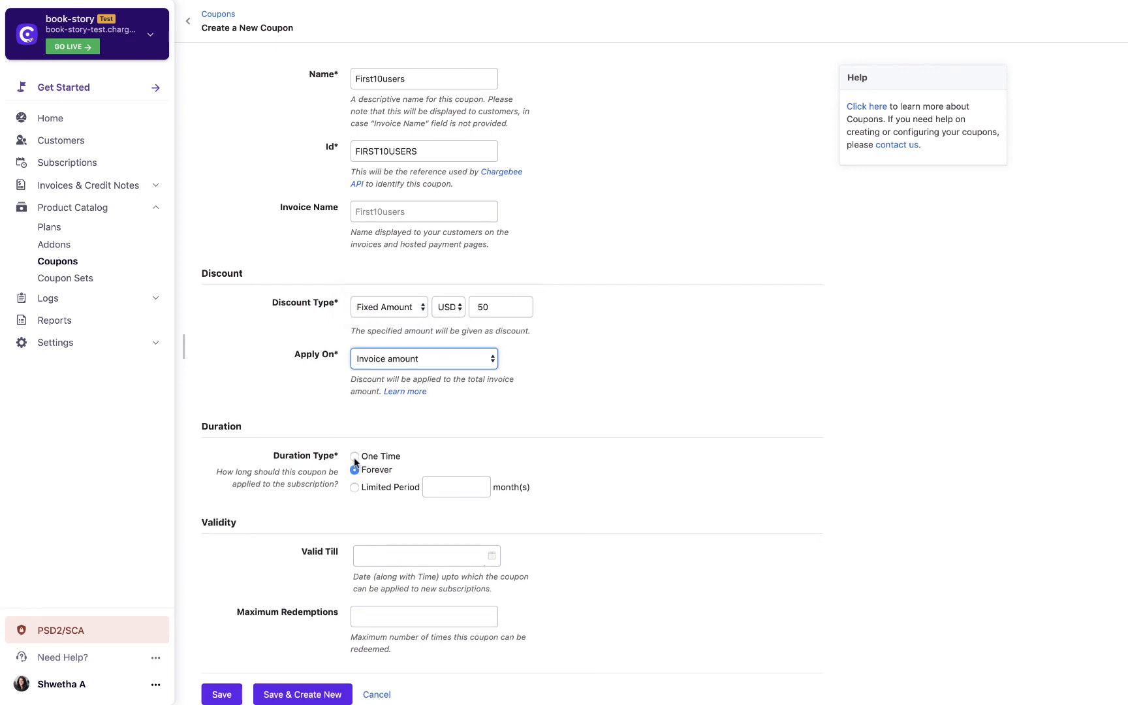
click(355, 457)
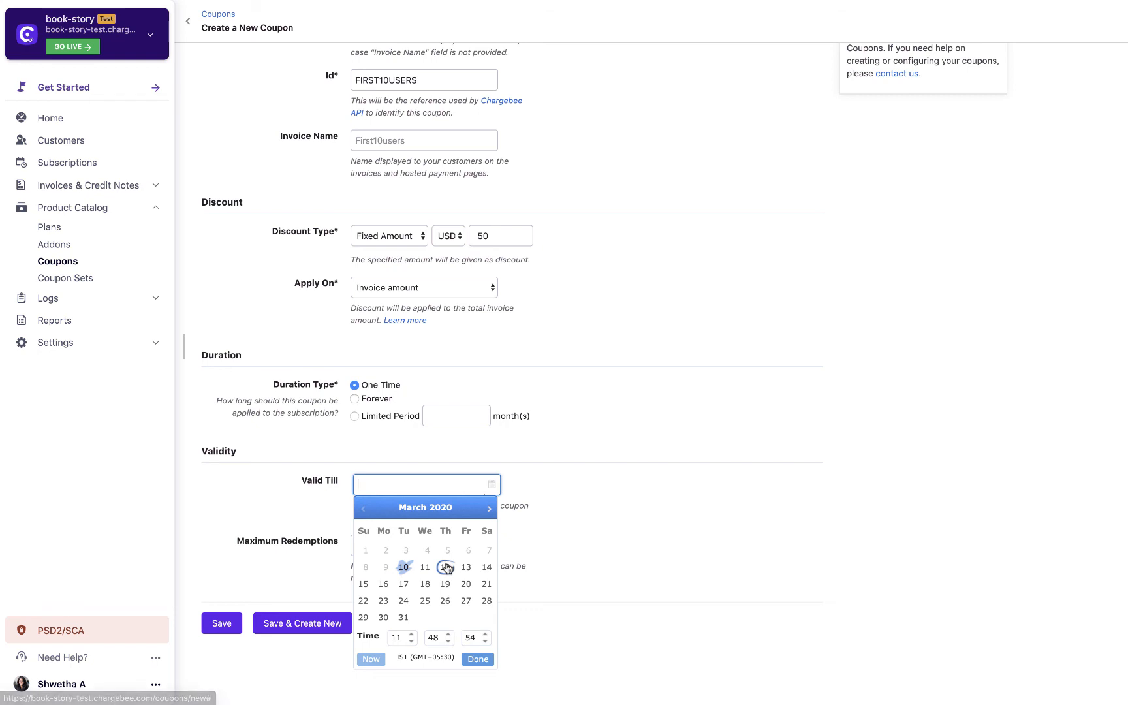
Step: Set Valid Till to 12 March 2020, maximum redemptions 10, and save the coupon
click(445, 568)
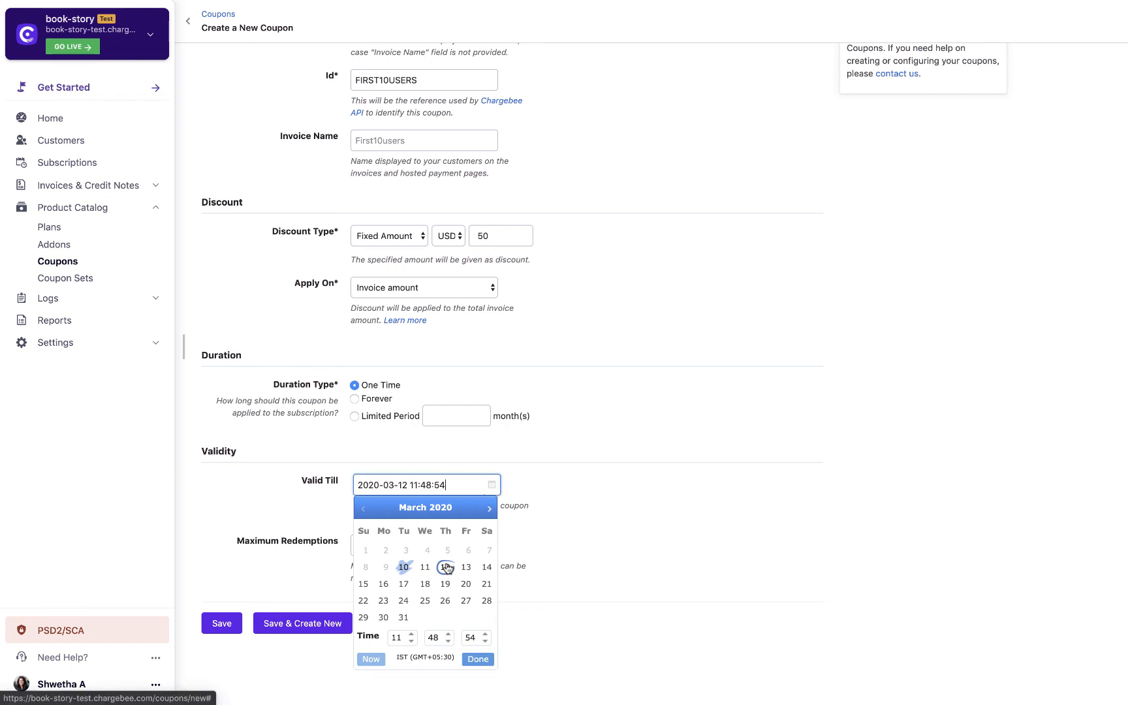
click(478, 659)
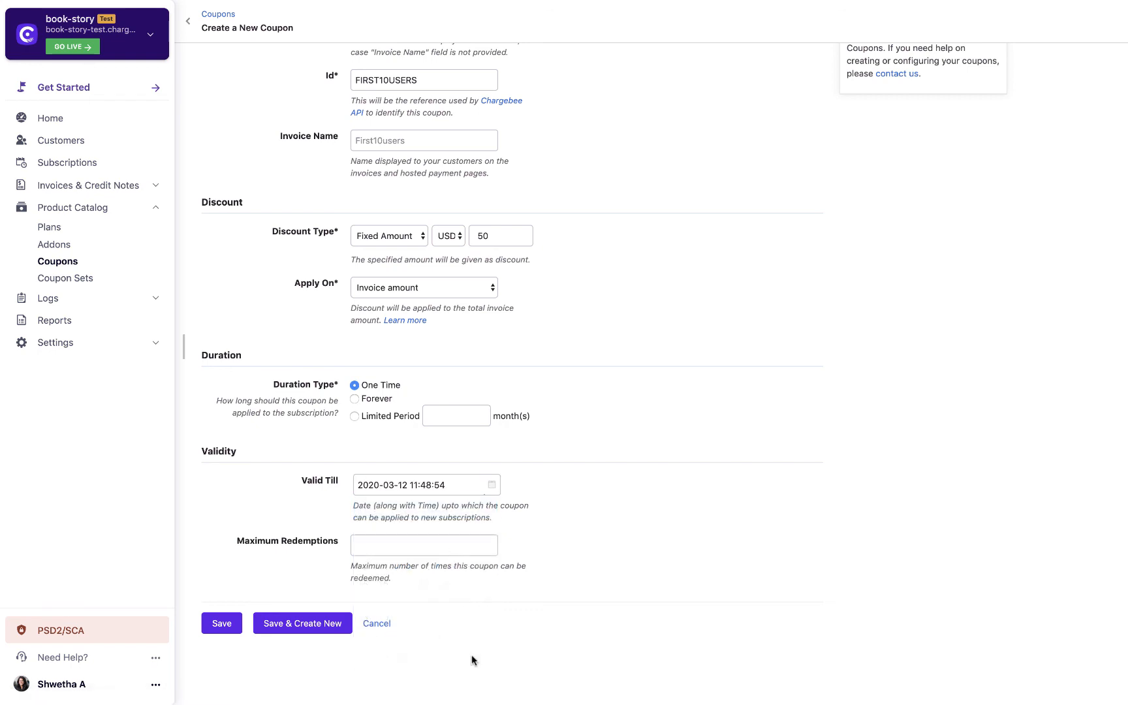
click(425, 546)
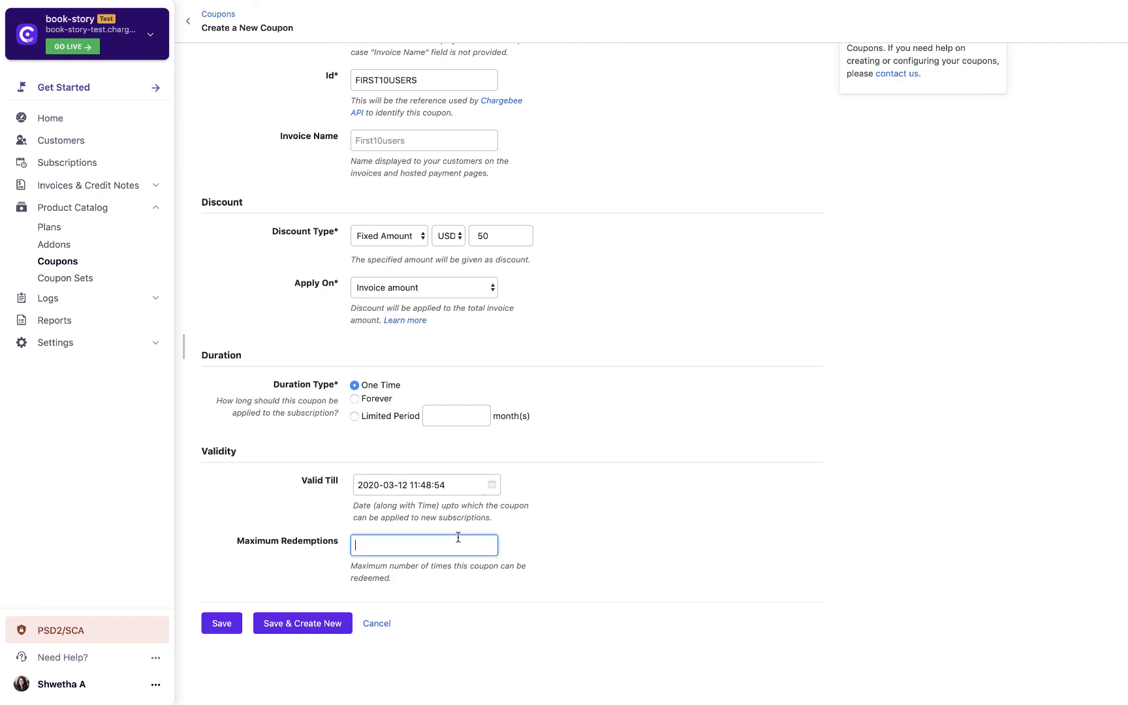
text(10)
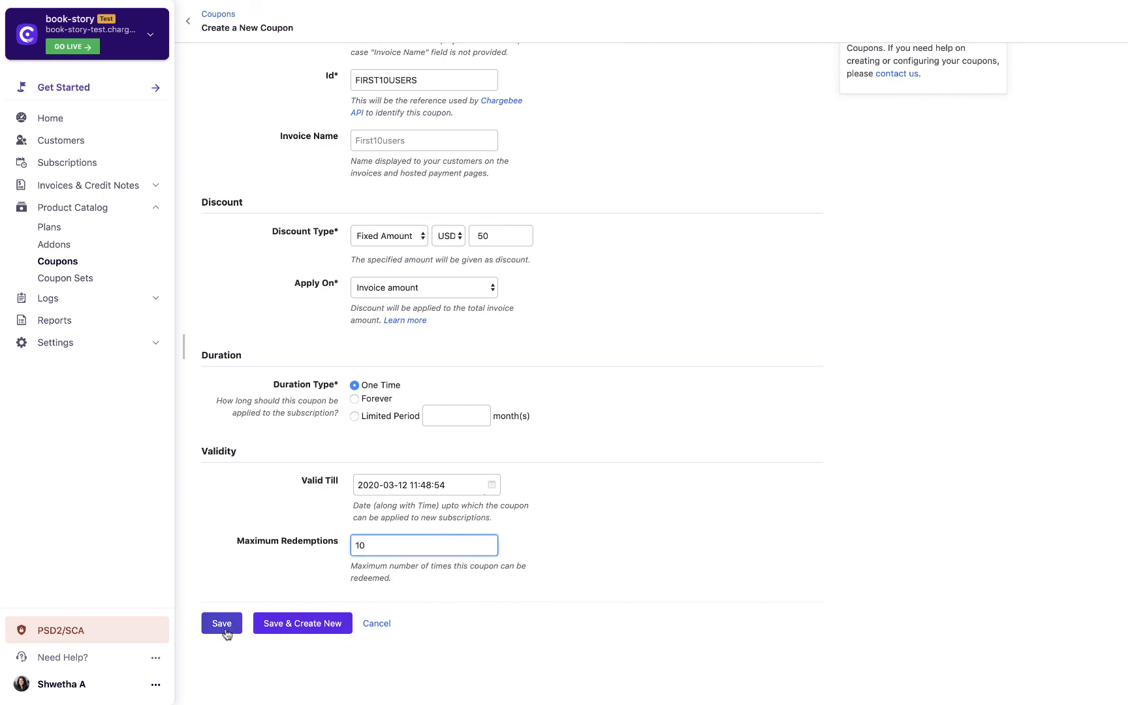
click(222, 625)
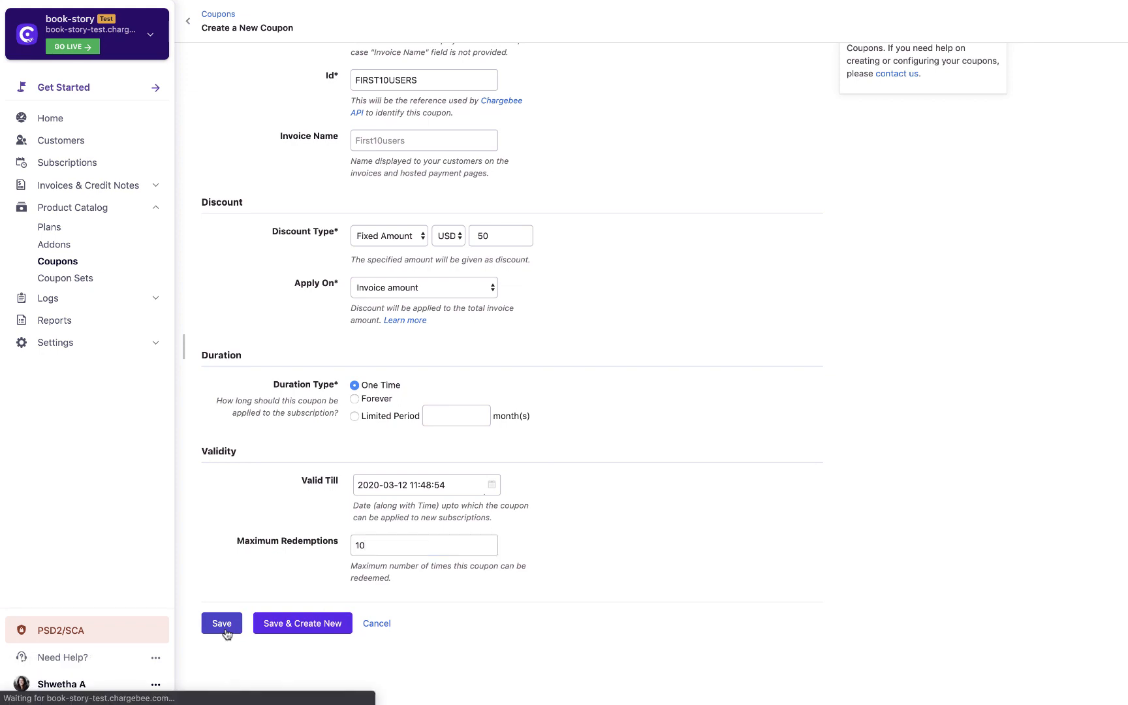
click(222, 625)
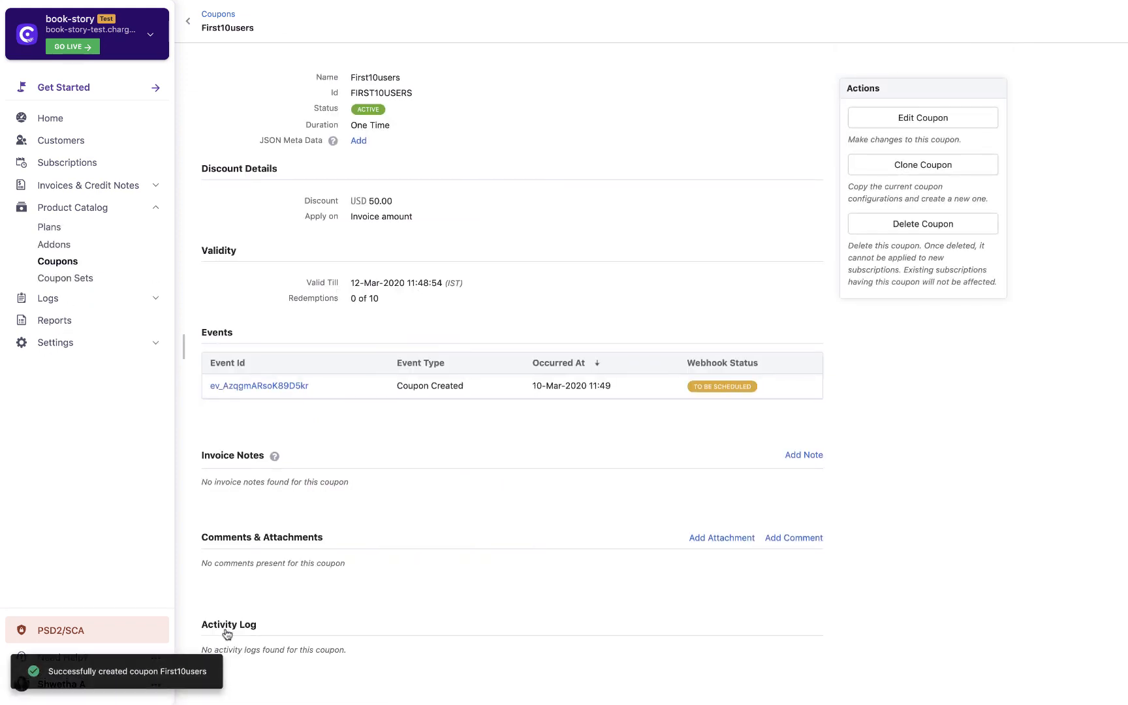